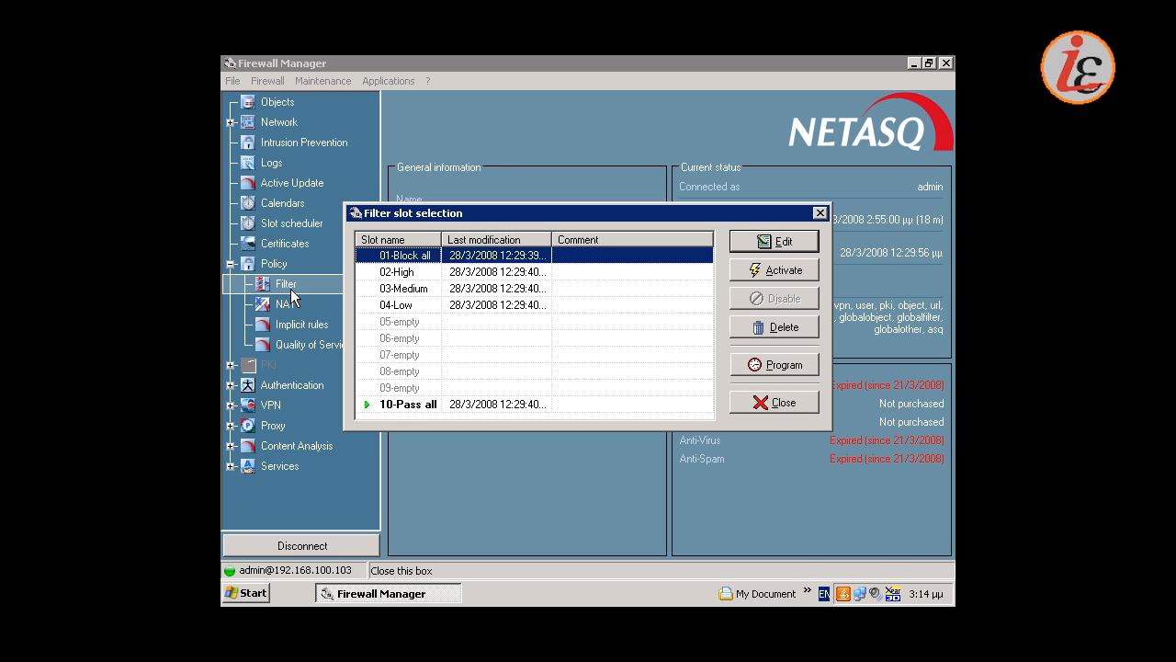
- Select filter slot 05-empty and open its rules in the editor
click(398, 319)
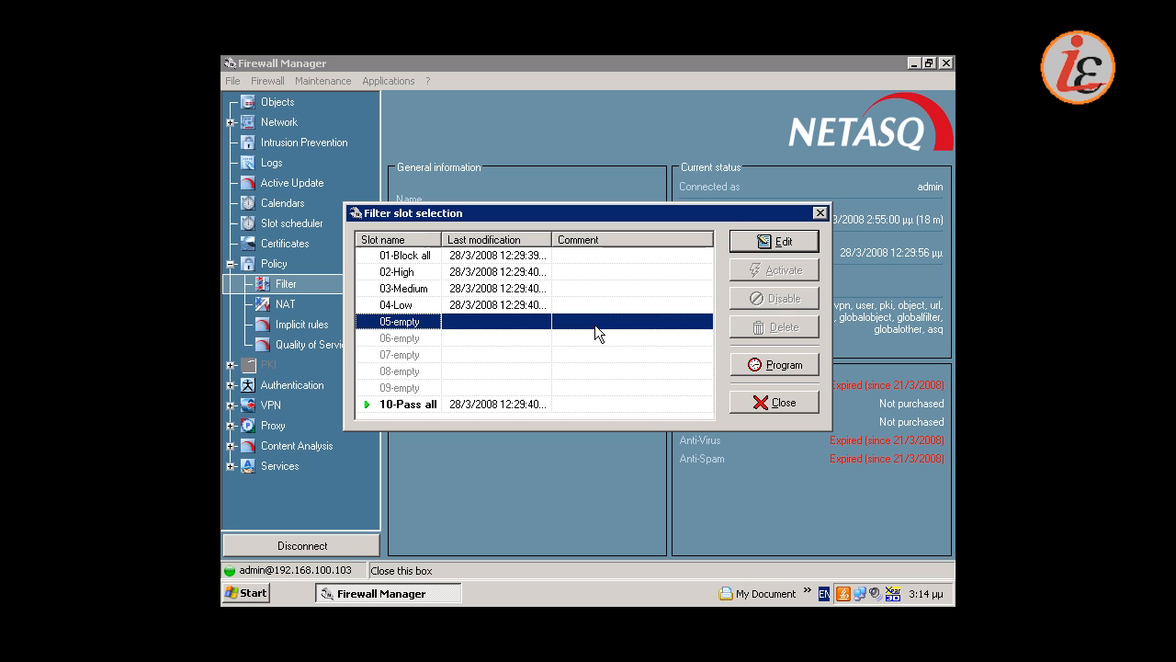
mouse_move(765, 241)
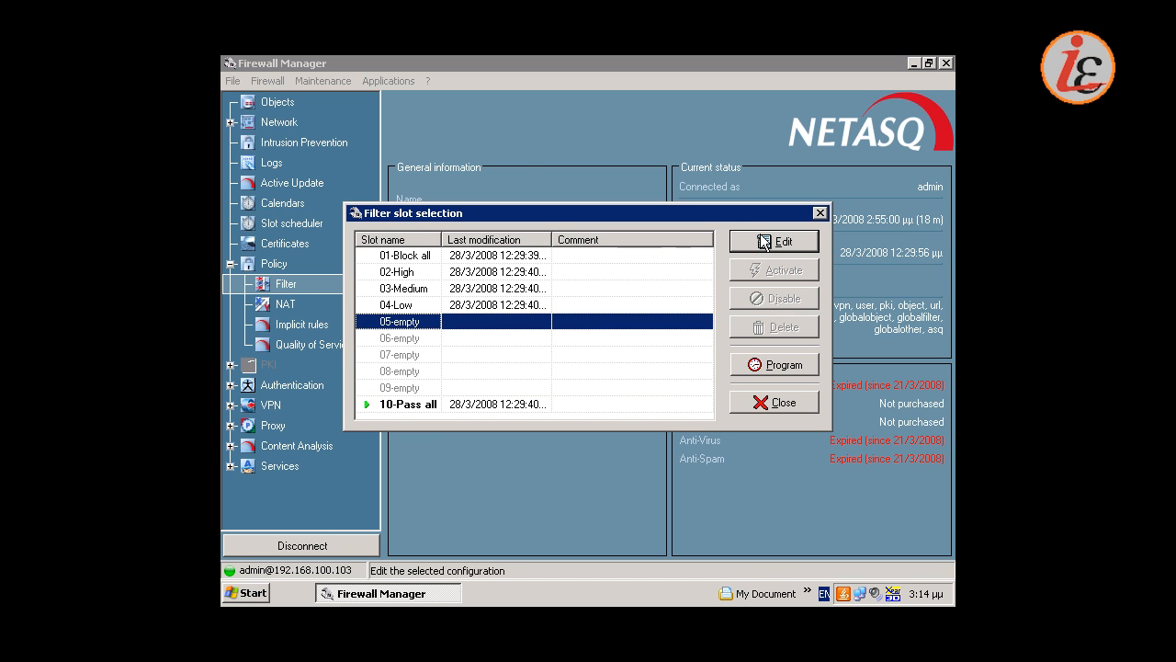
click(774, 240)
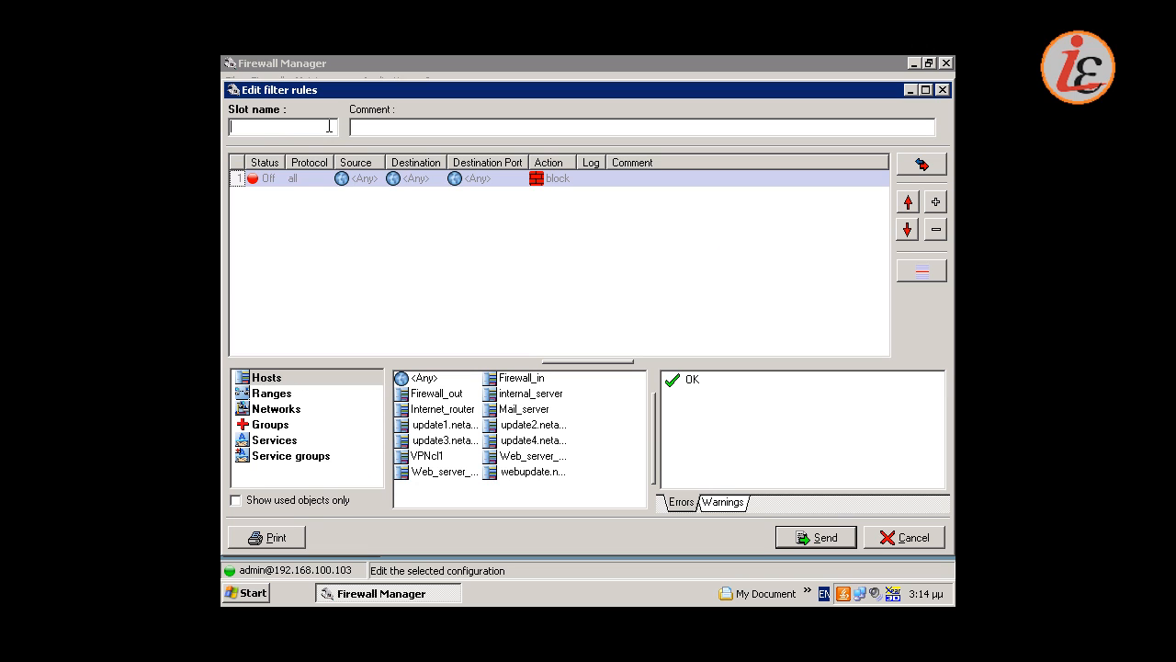
- Name the slot 'Webservers' and set rule 1's source to Network_in
text(Webservers)
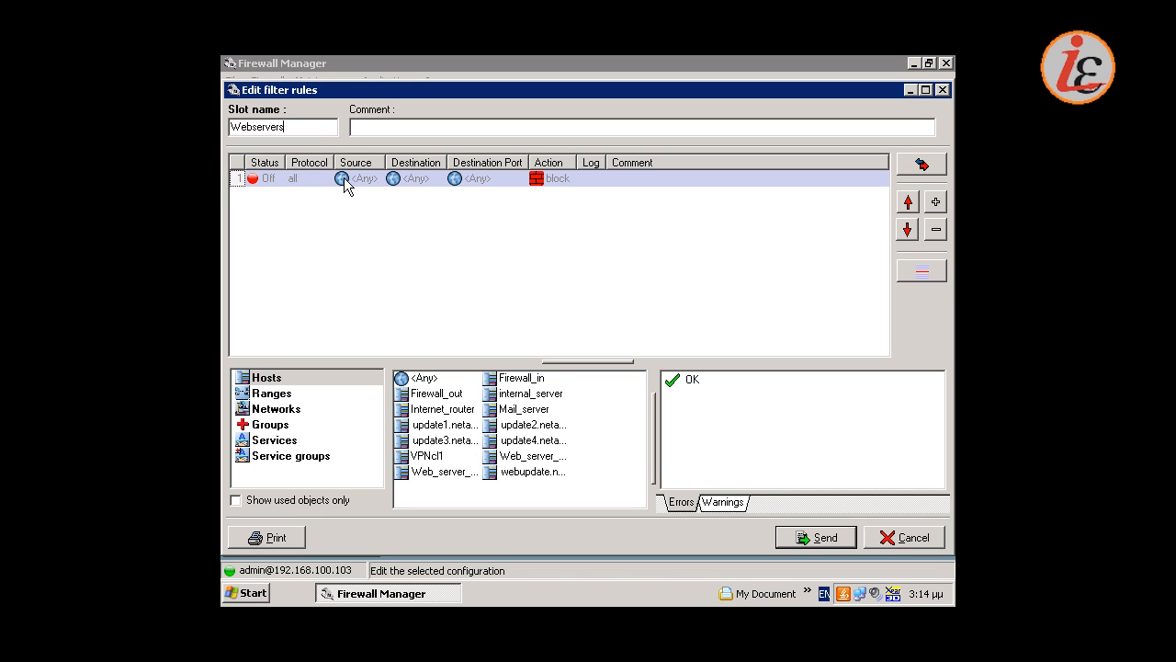
mouse_move(360, 198)
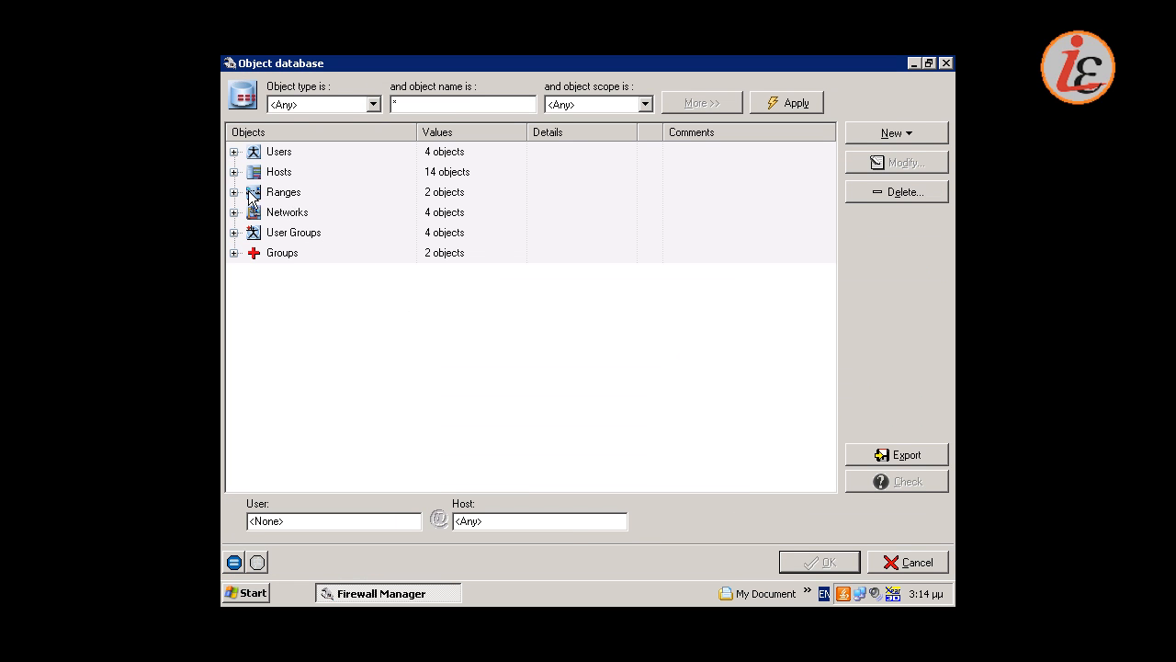
click(236, 213)
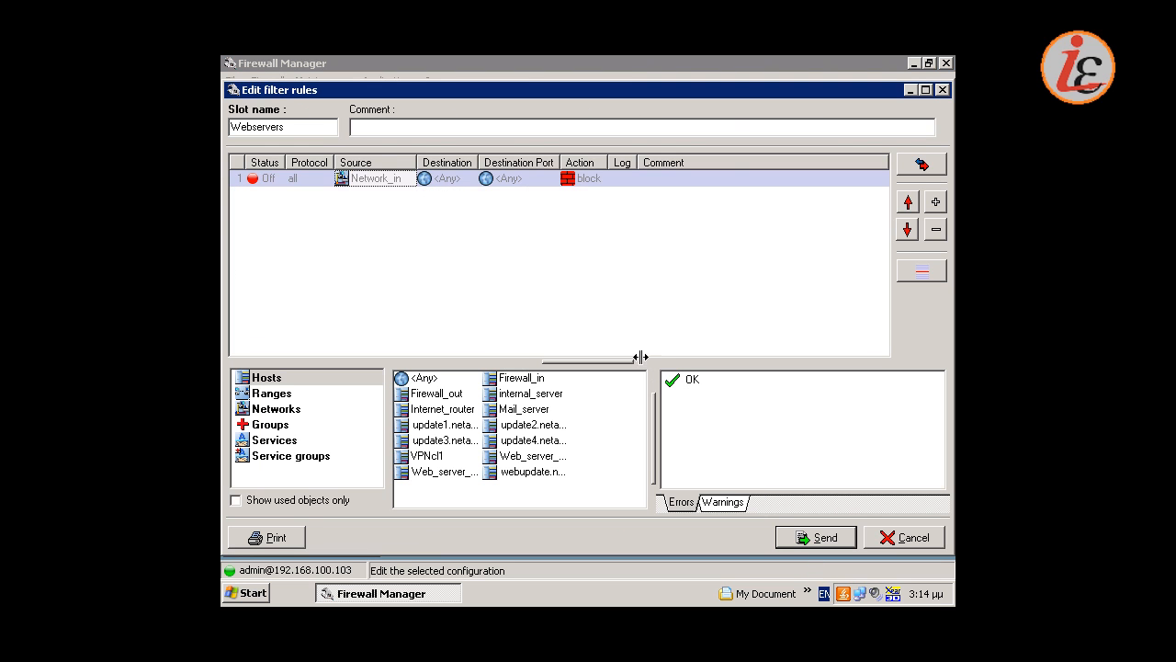
mouse_move(524, 198)
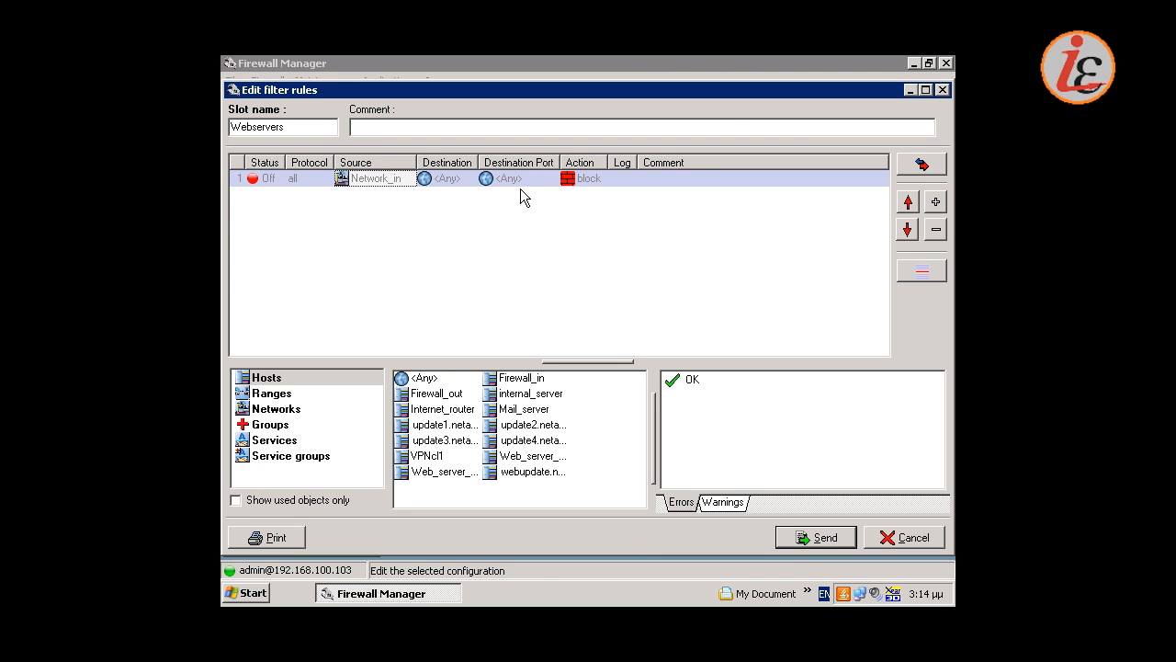
mouse_move(522, 184)
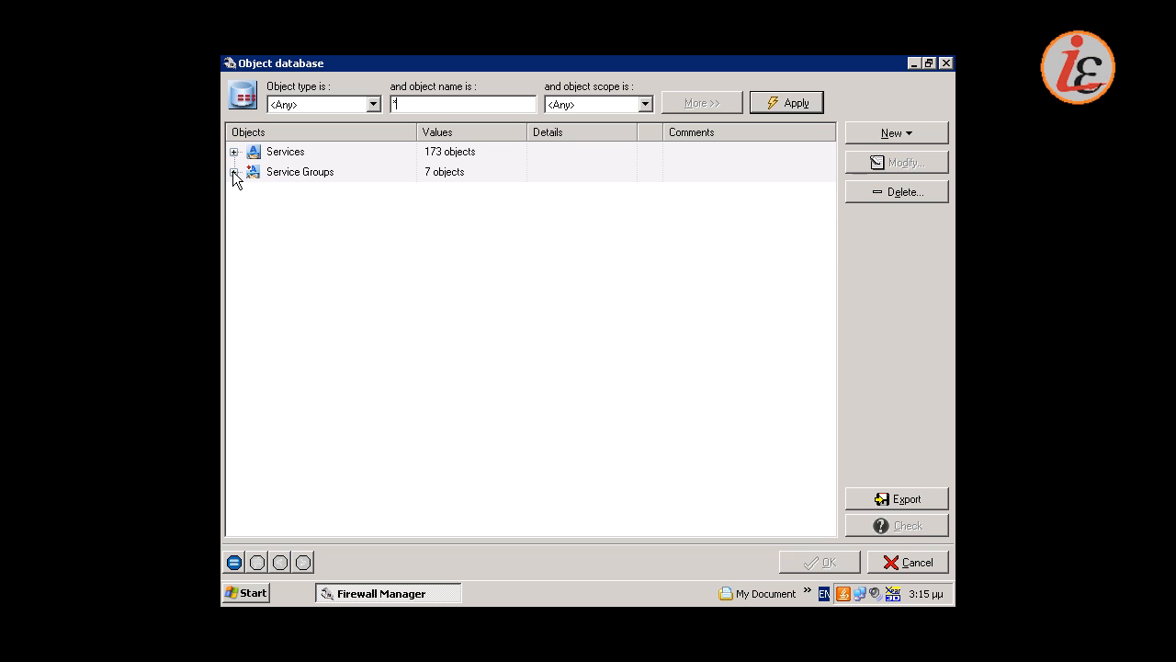
- Set rule 1's destination port to the 'web' service group (dns, http, https)
click(235, 173)
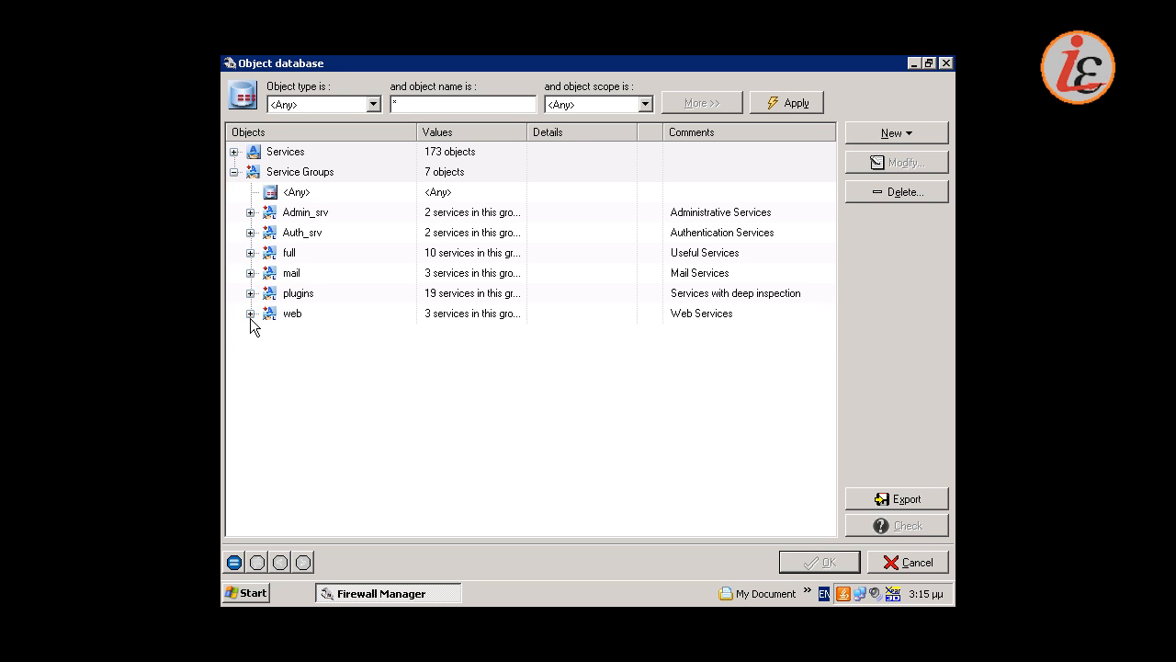
click(250, 312)
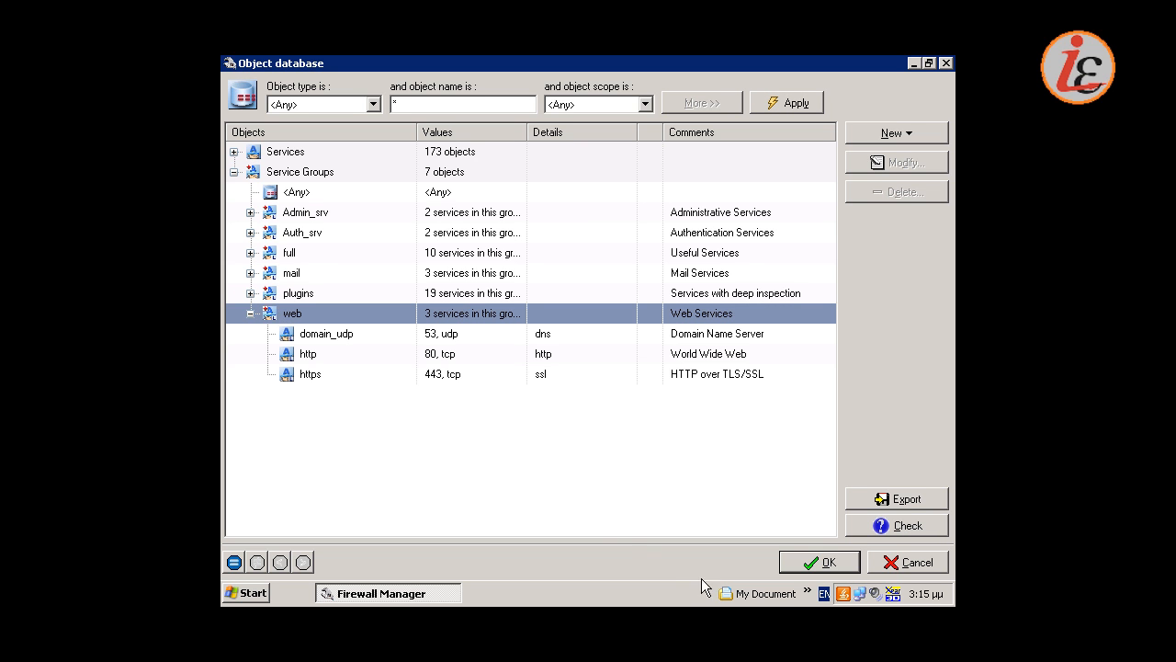
mouse_move(752, 603)
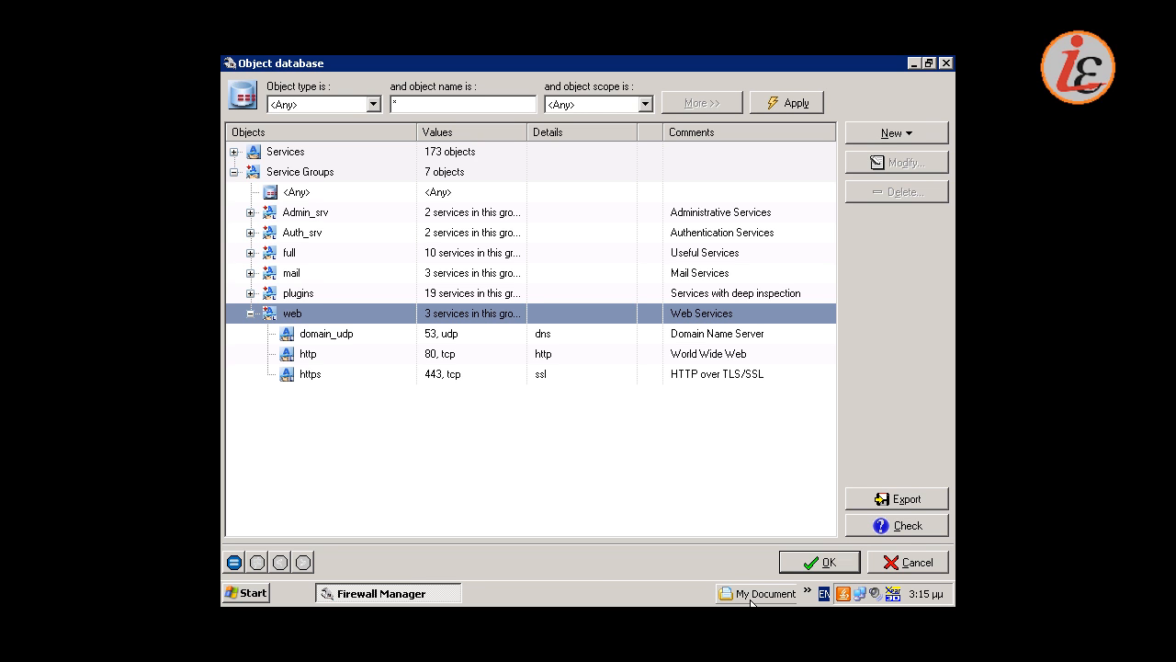
mouse_move(806, 564)
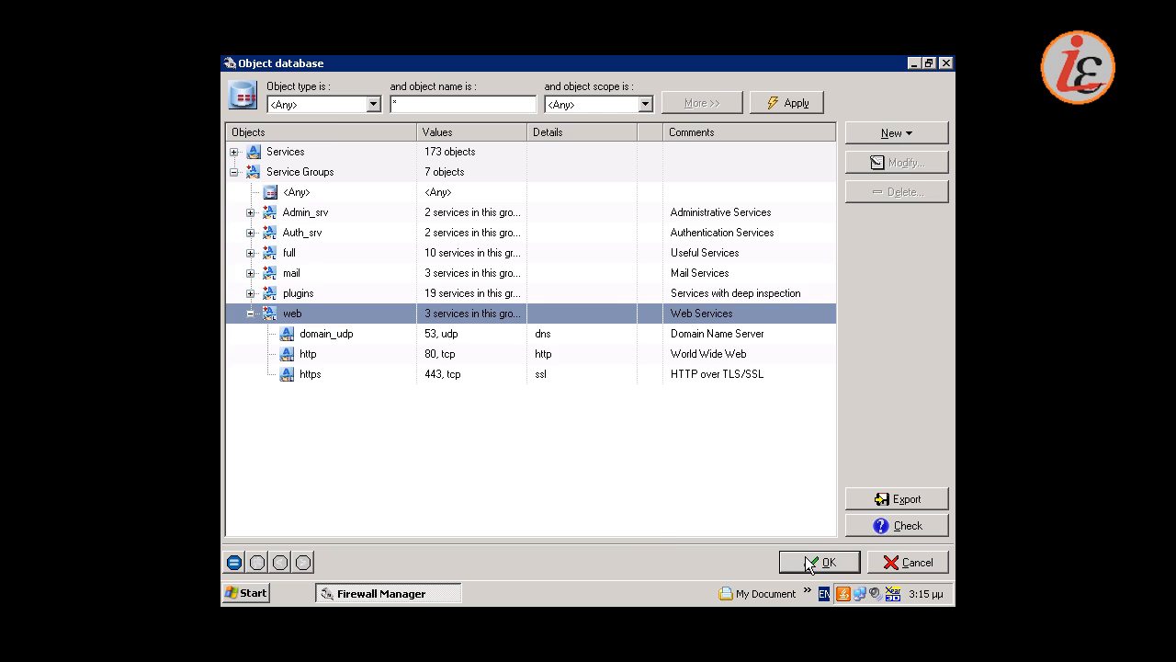
click(820, 563)
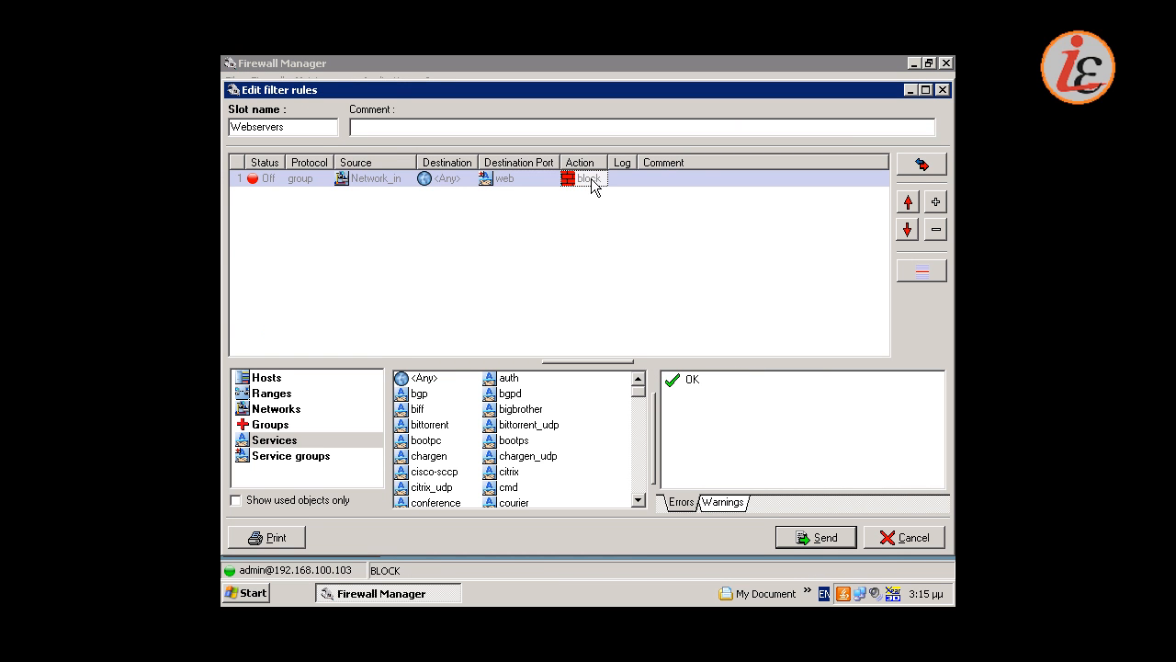
- Set rule 1's action to Pass and insert a second rule below it
double_click(589, 177)
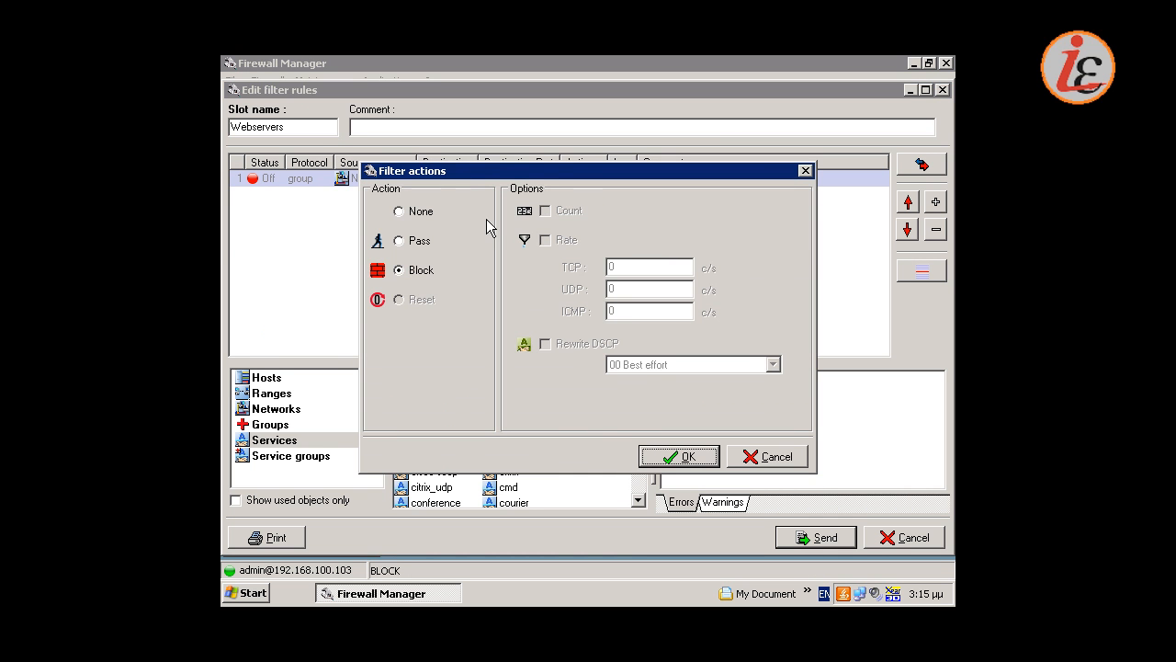
click(399, 239)
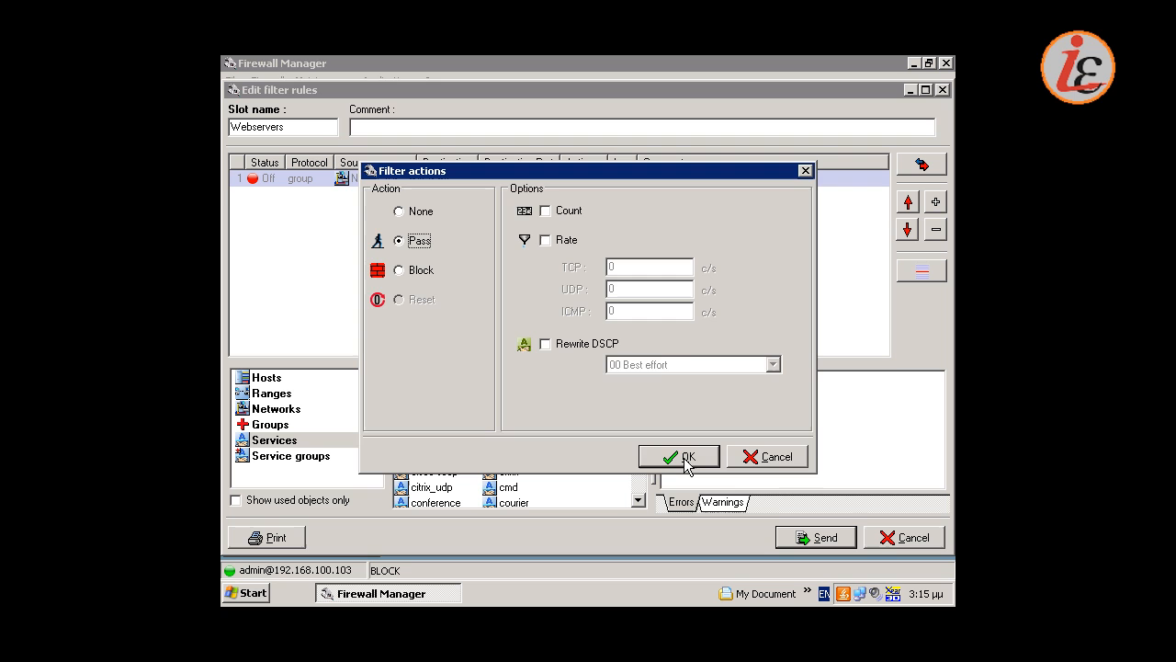
click(681, 455)
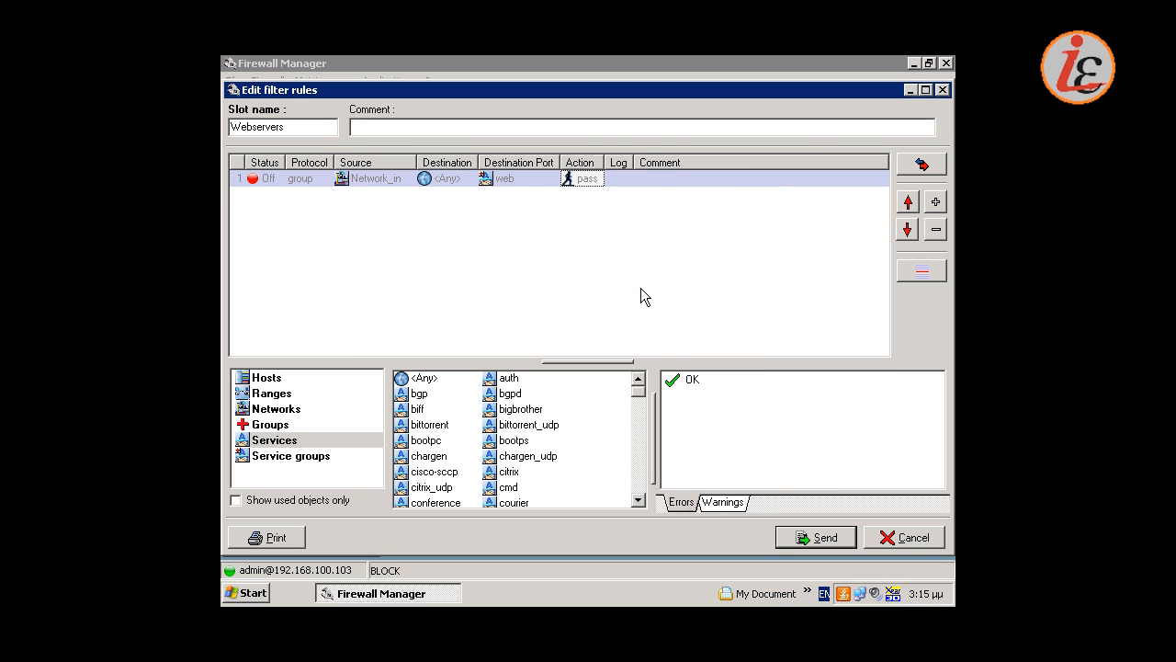
mouse_move(279, 198)
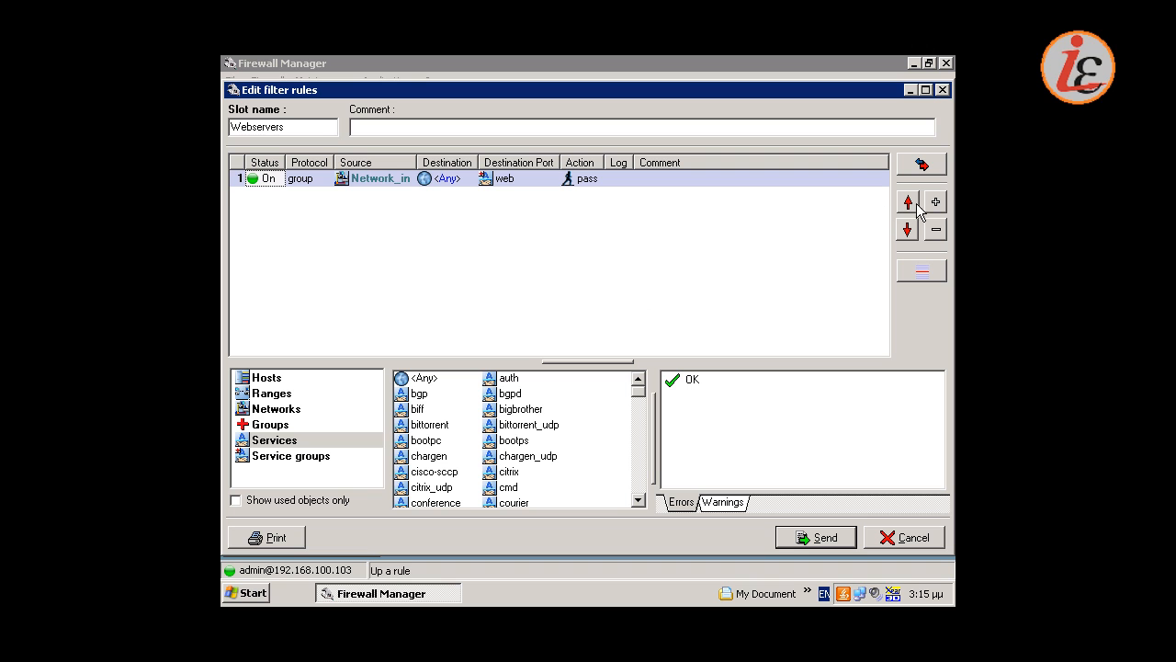
mouse_move(936, 201)
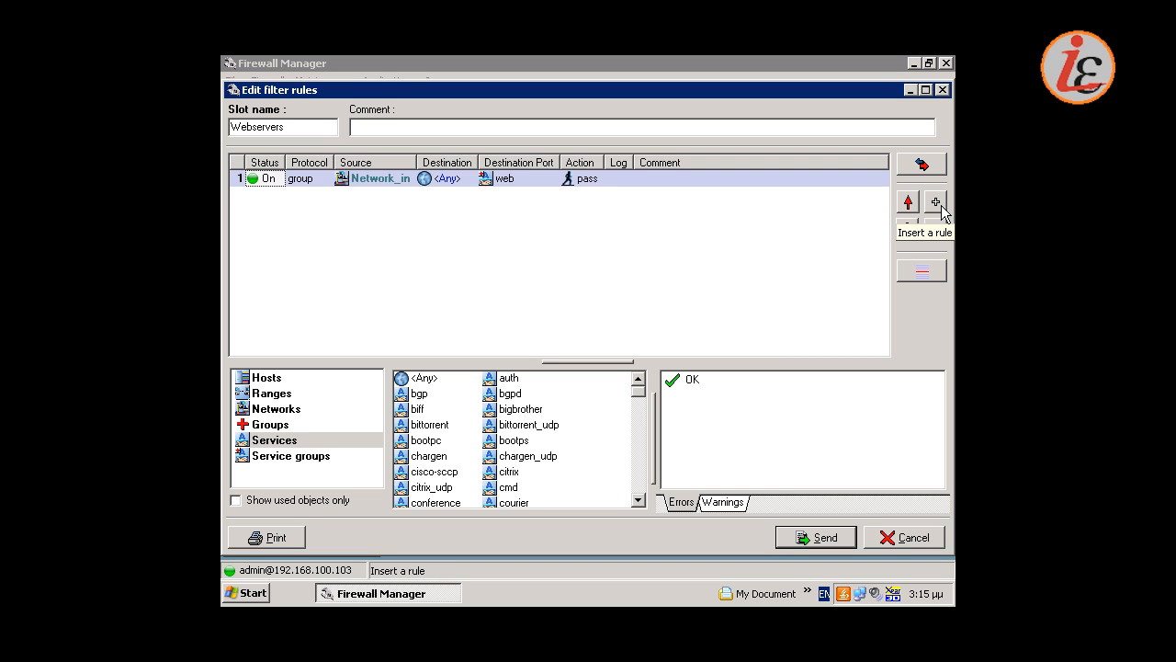
click(933, 200)
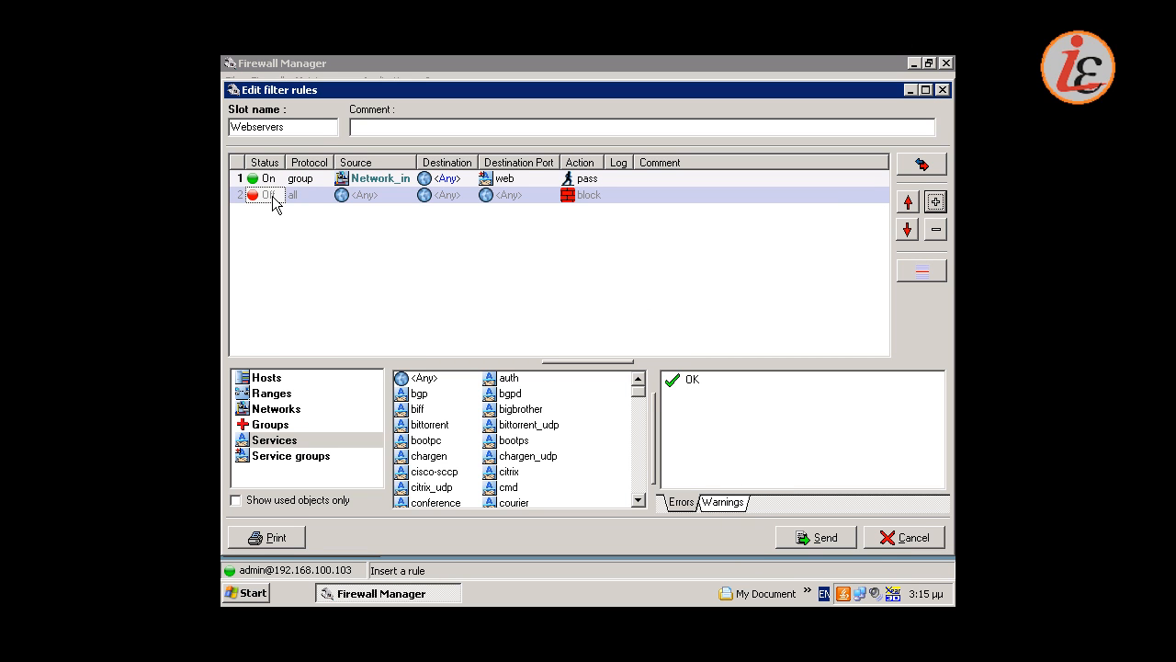
- Select the newly inserted second rule
click(268, 194)
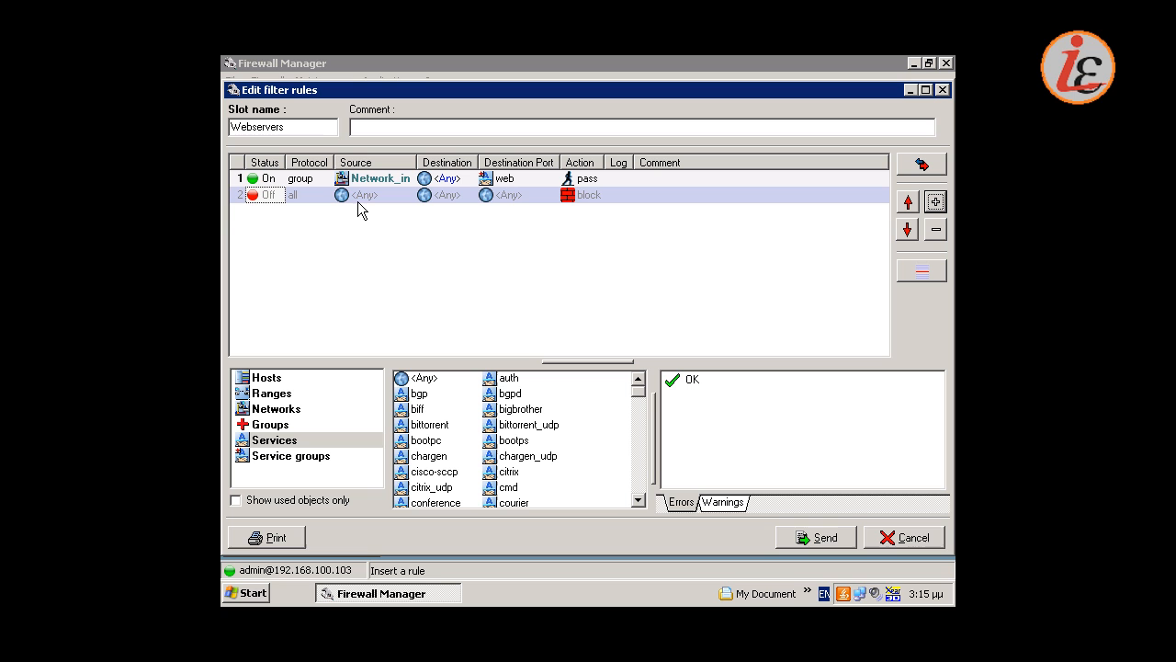
mouse_move(379, 178)
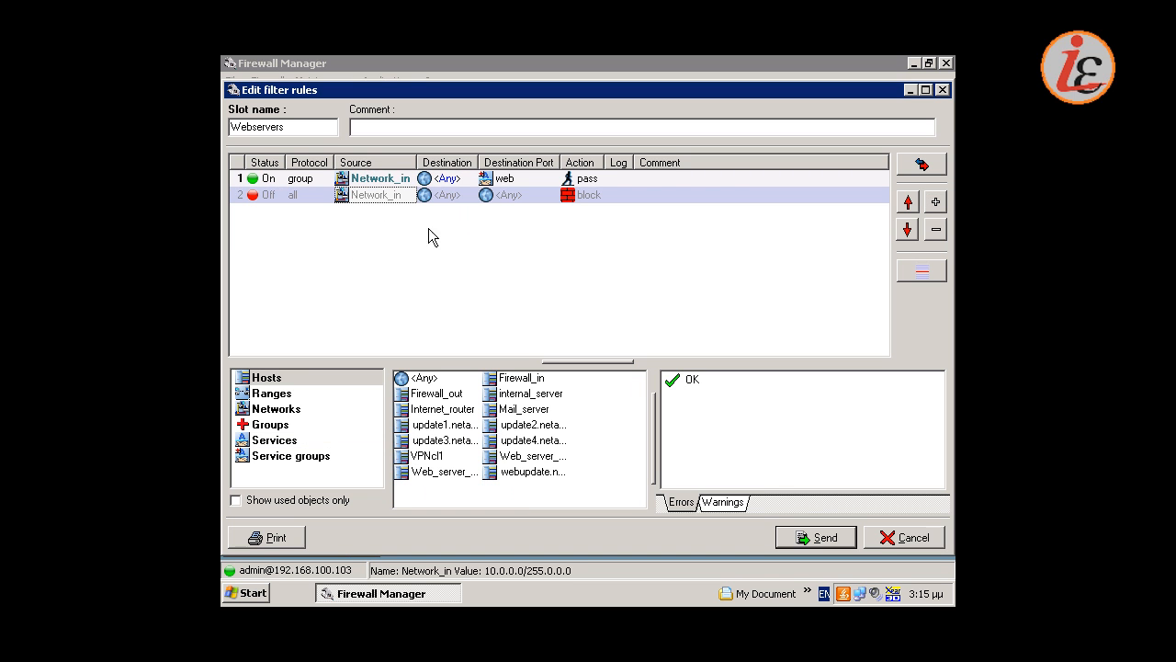
mouse_move(523, 409)
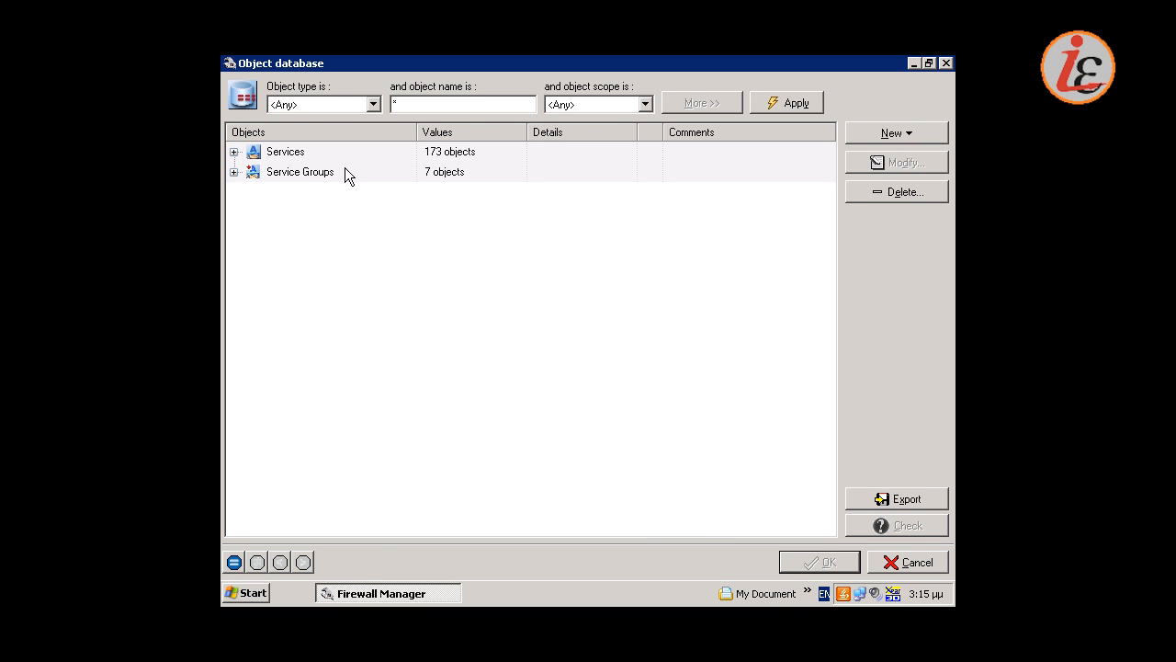
- Give rule 2 the mail service port, a Pass action to Mail_server, and switch it on
click(235, 173)
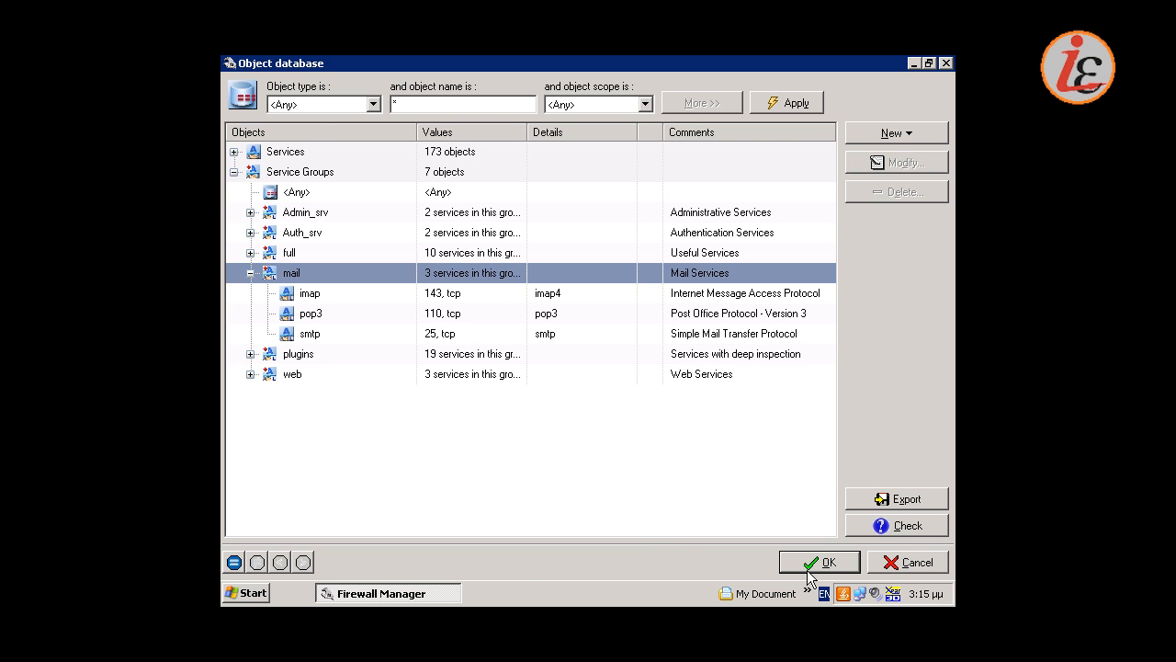
click(820, 563)
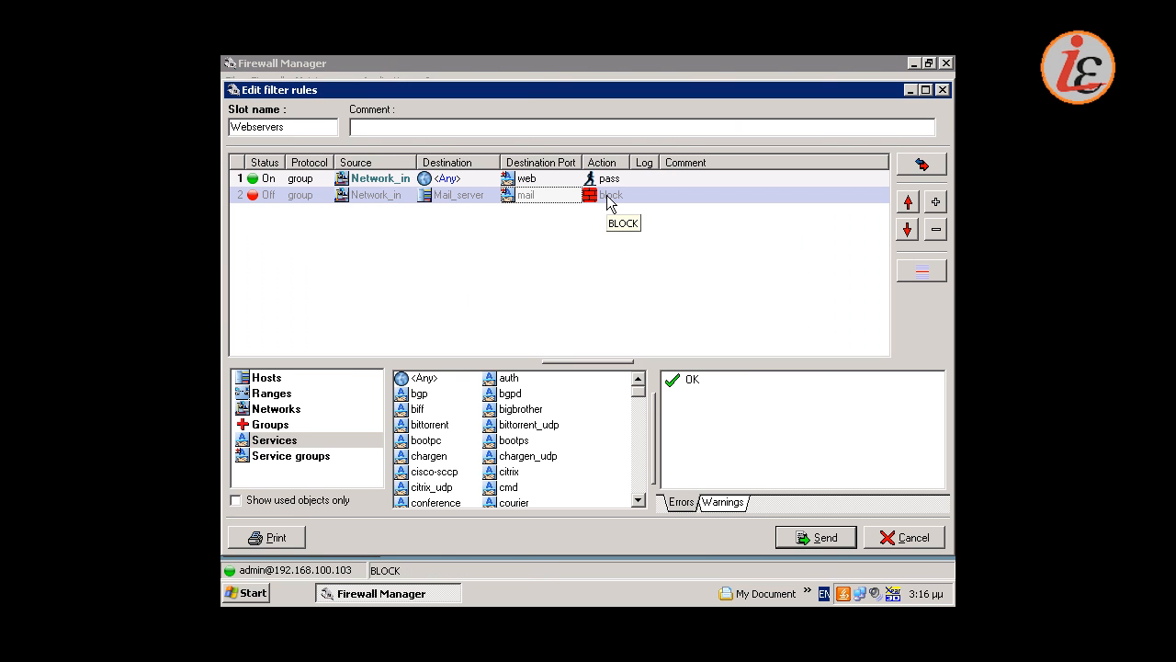
double_click(610, 195)
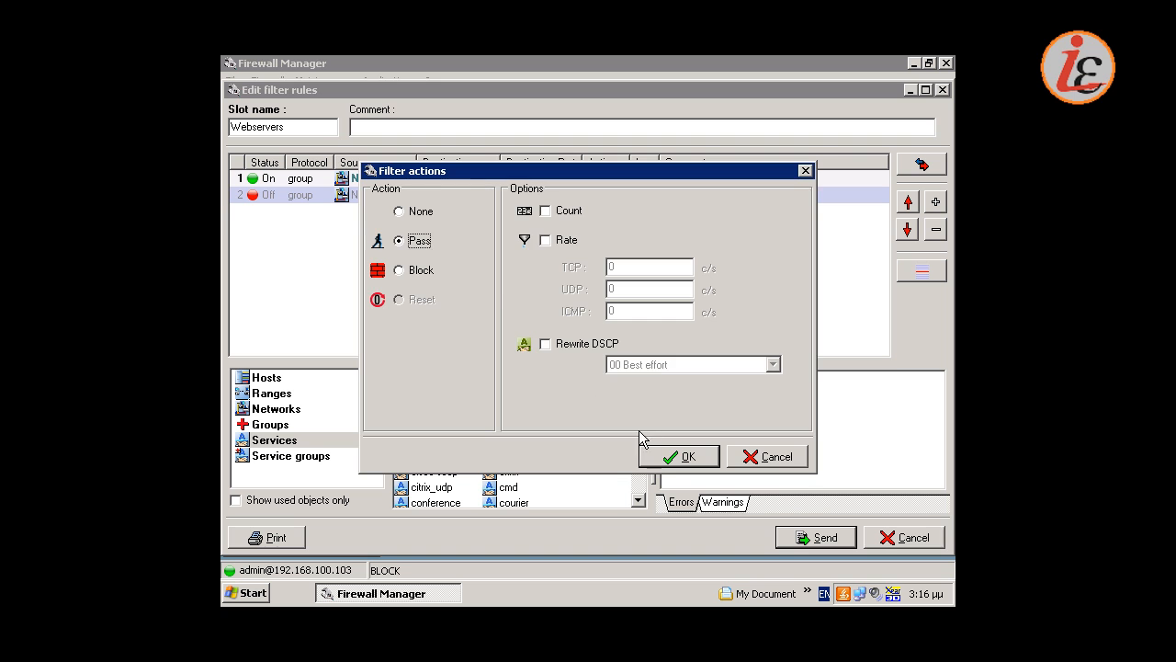
click(678, 456)
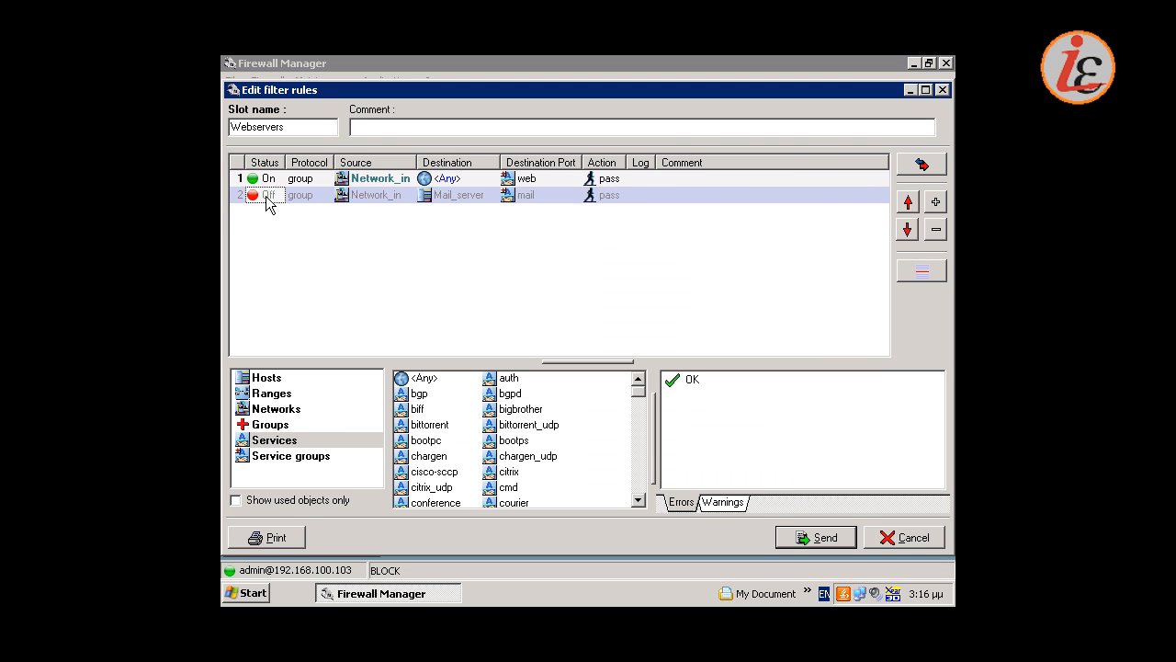
click(254, 195)
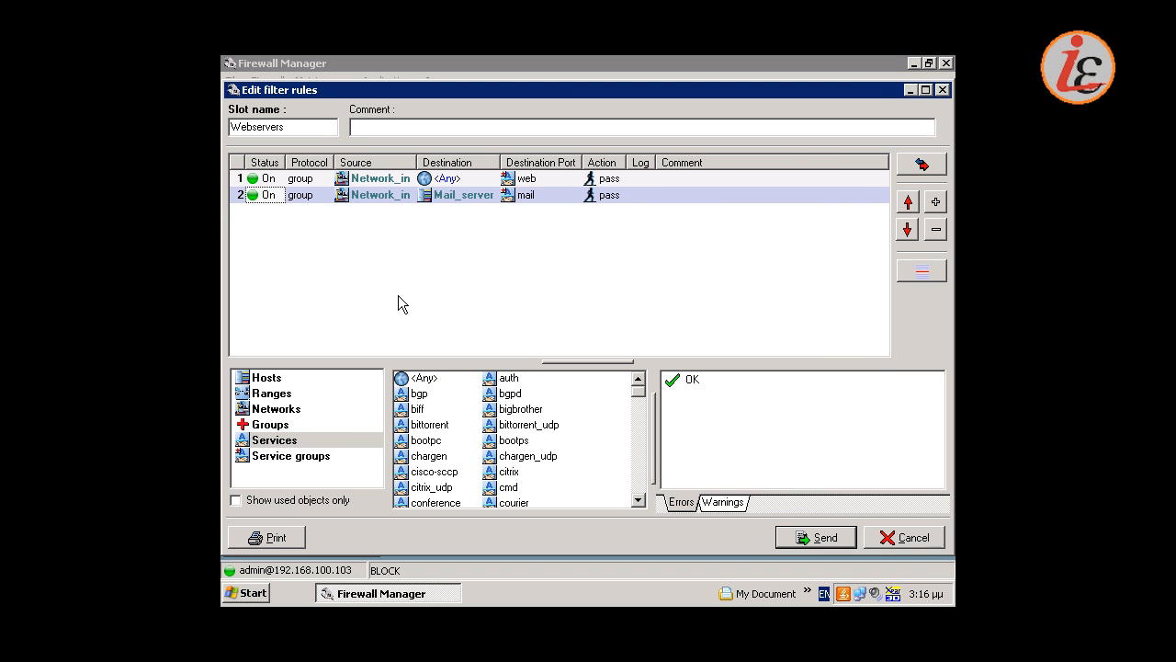
mouse_move(441, 339)
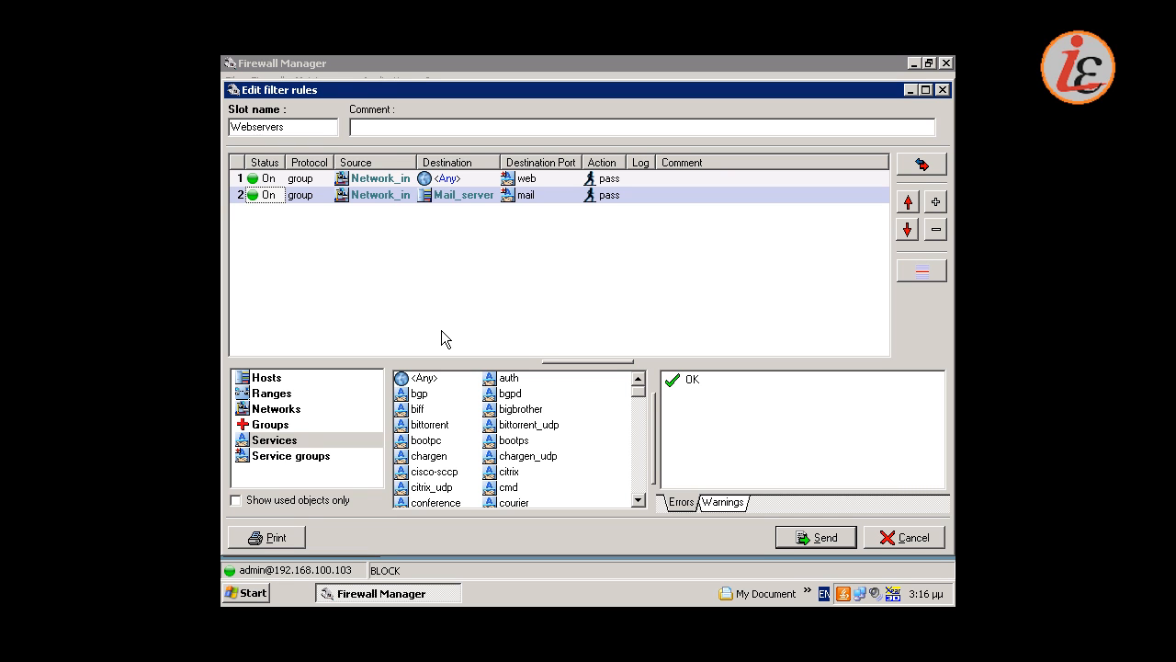
mouse_move(936, 201)
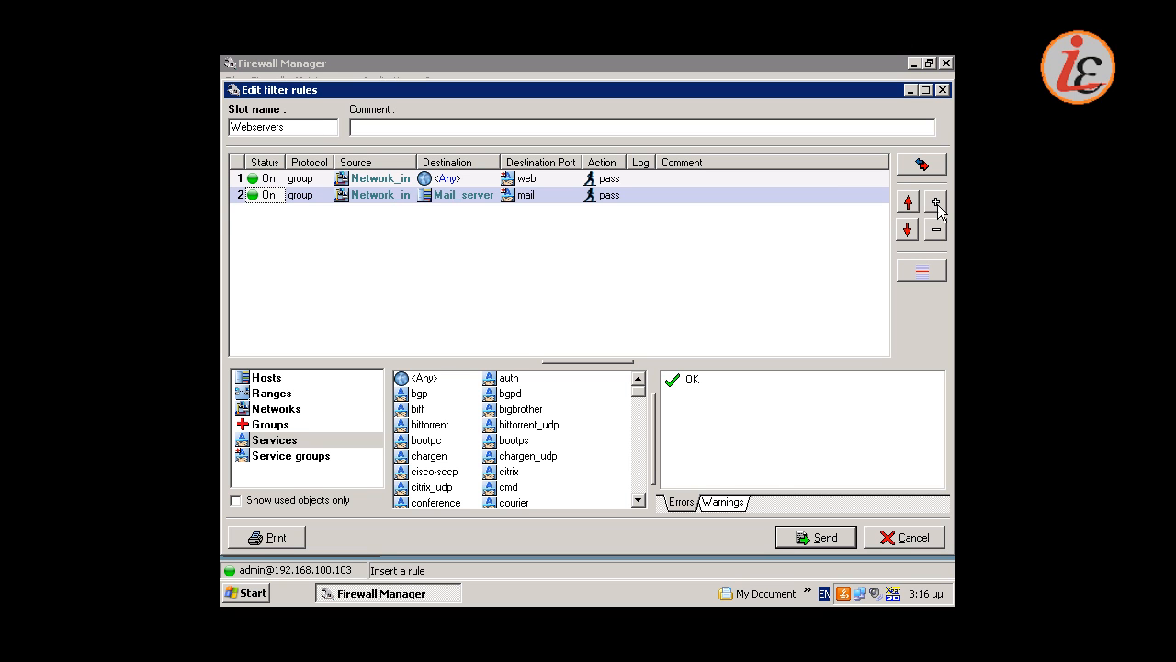
- Insert a third rule below the mail rule
click(936, 201)
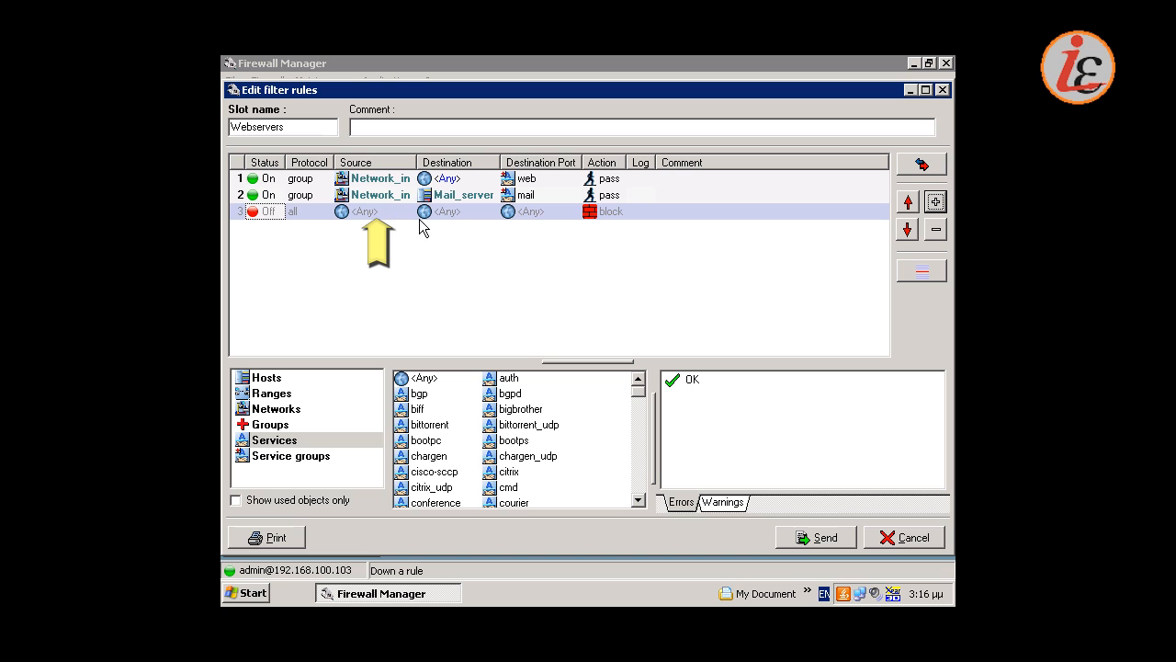
mouse_move(459, 220)
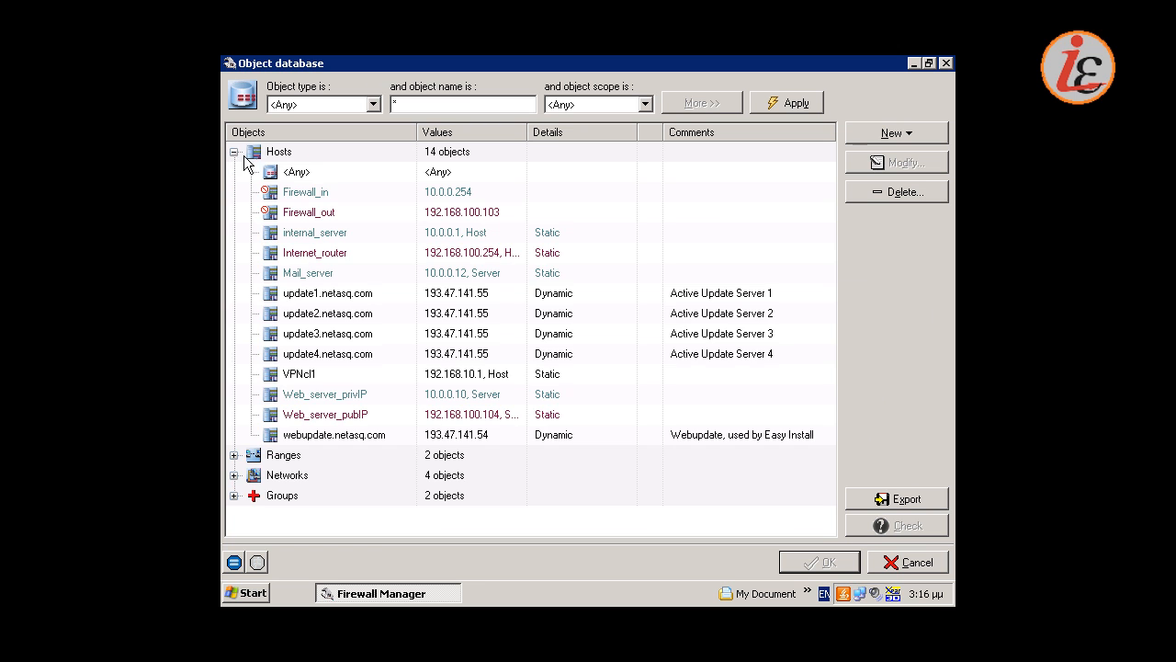
mouse_move(347, 397)
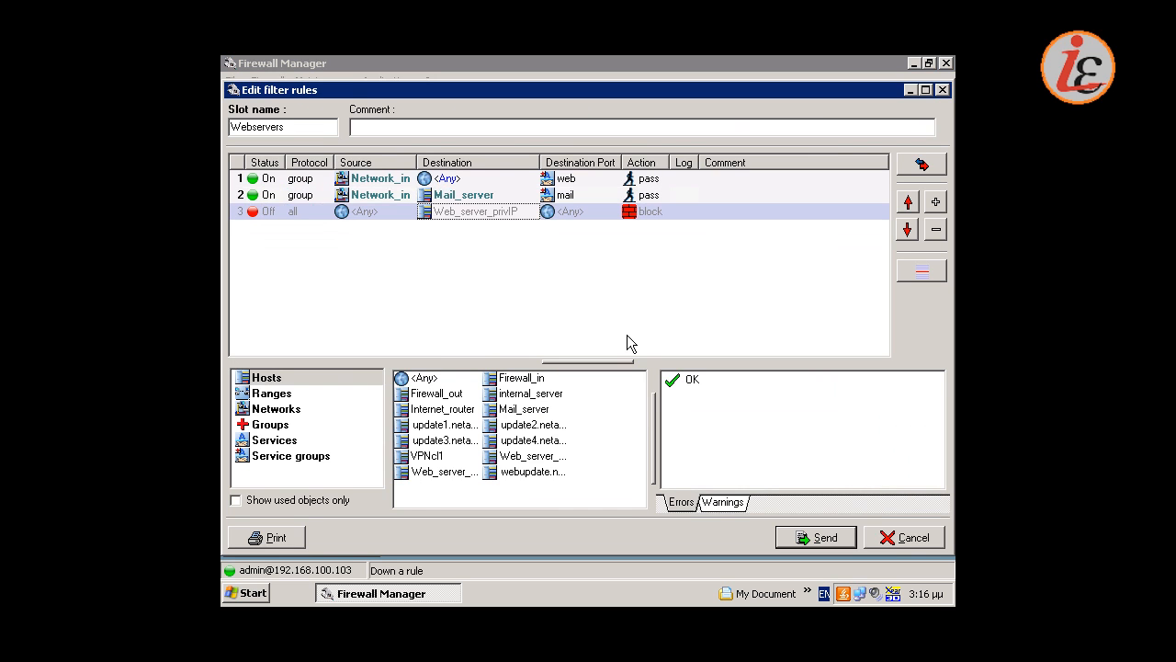
mouse_move(592, 225)
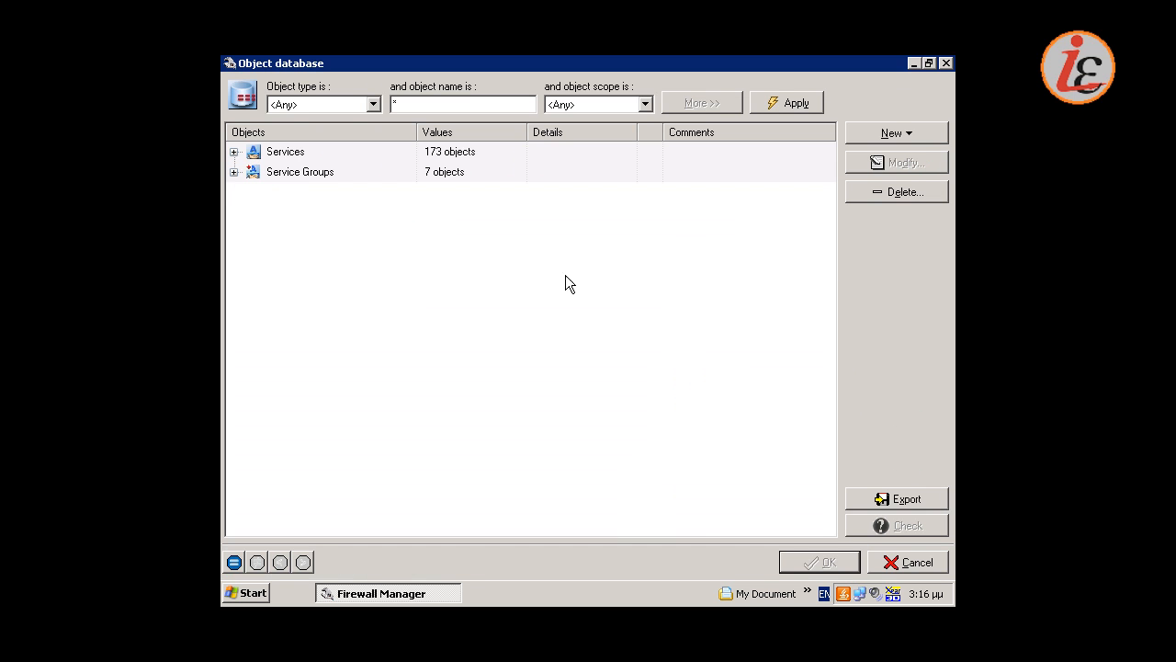
- Set rule 3's destination port to the http service, filtering services by 'ht'
click(235, 151)
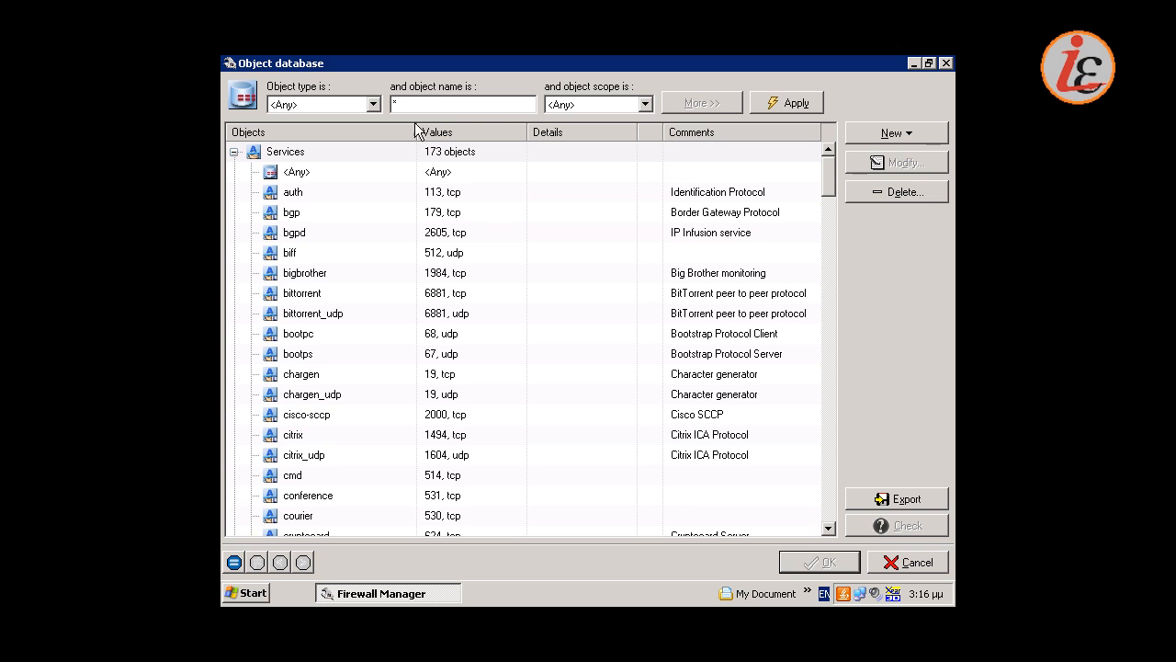
text(ht)
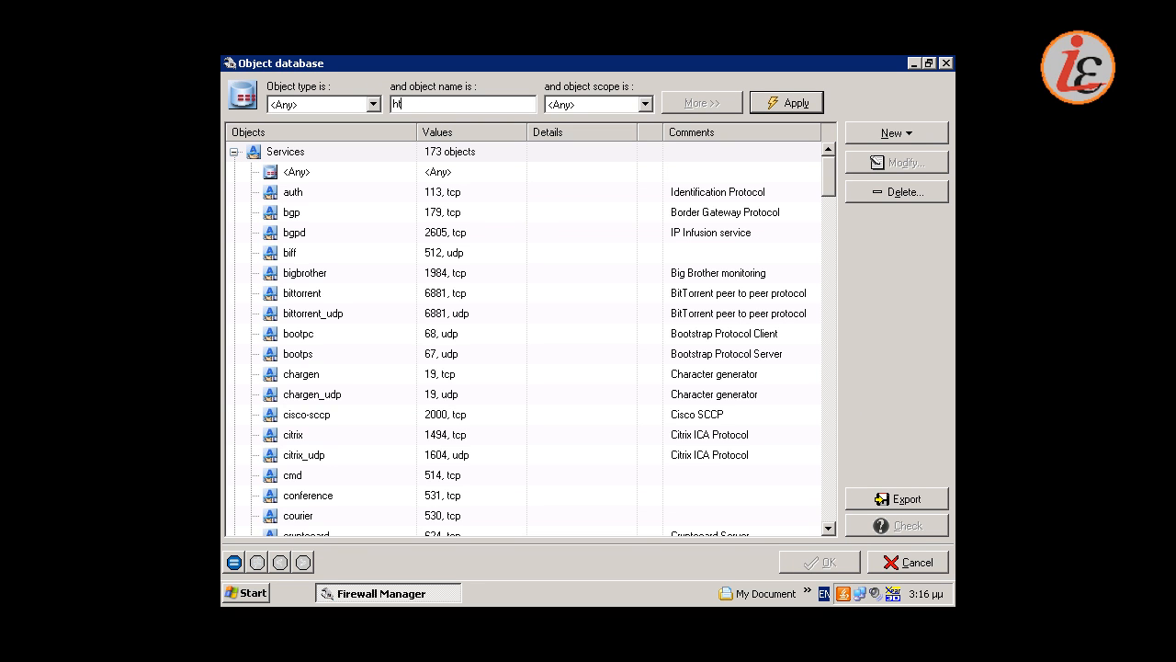
click(786, 103)
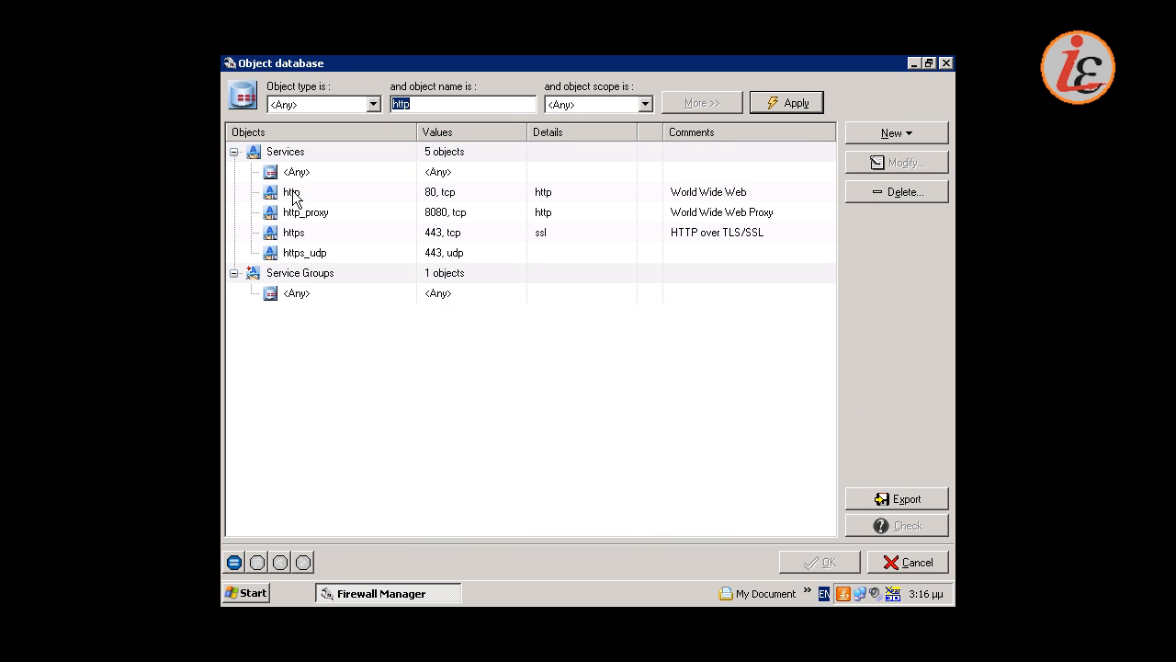
click(290, 191)
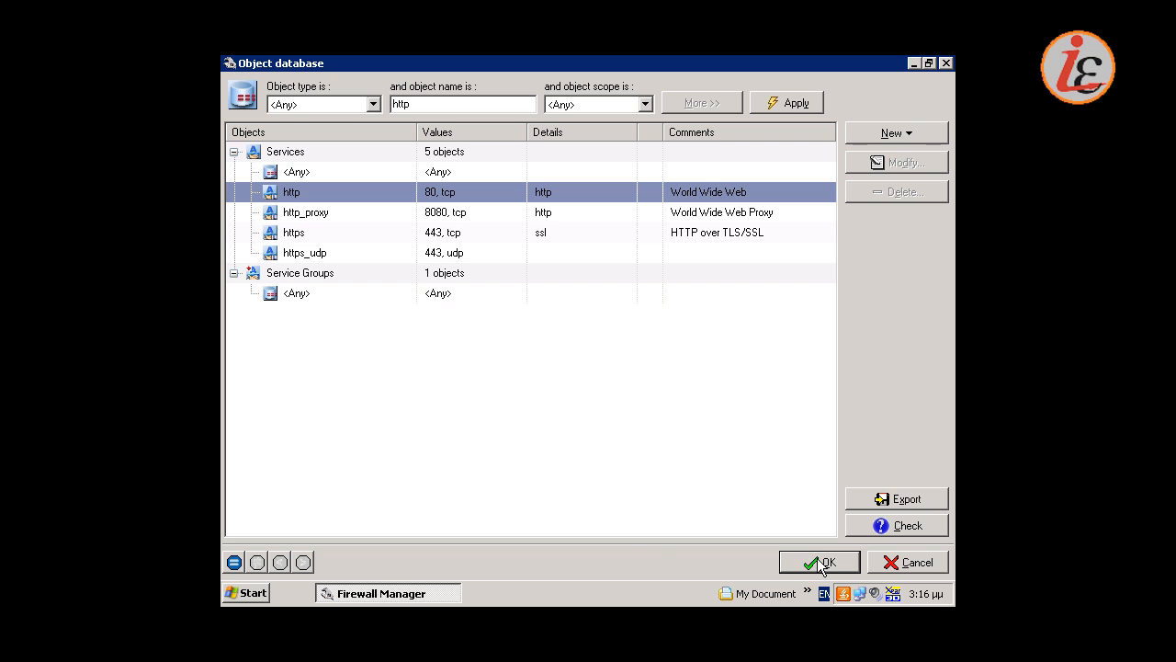
click(819, 562)
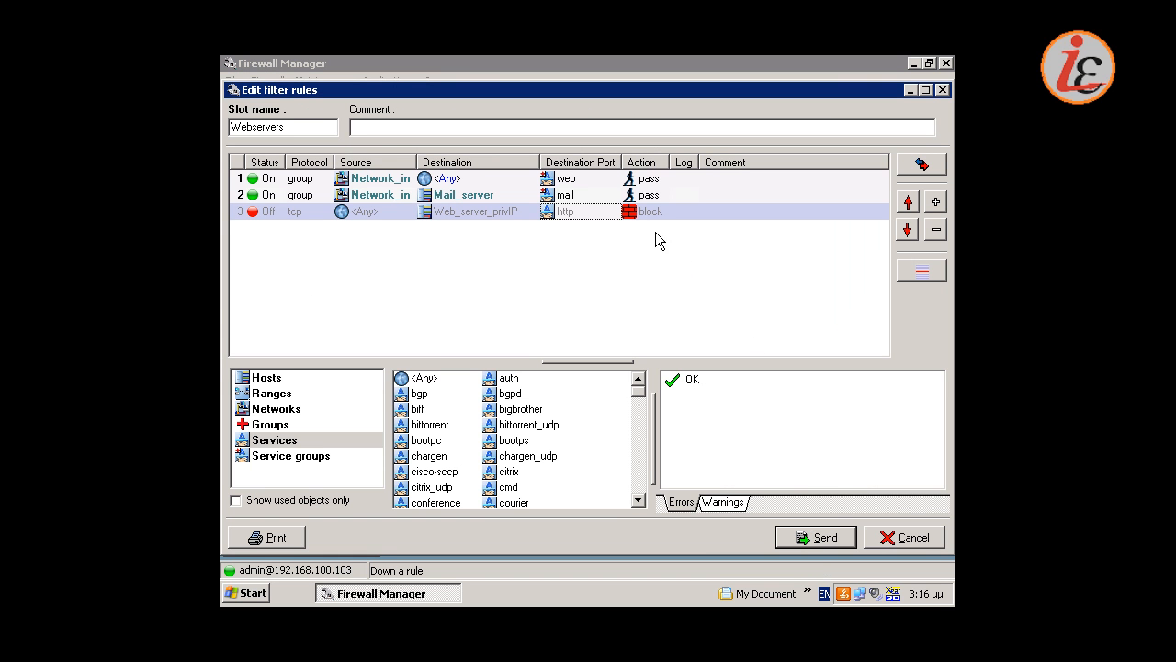
mouse_move(651, 217)
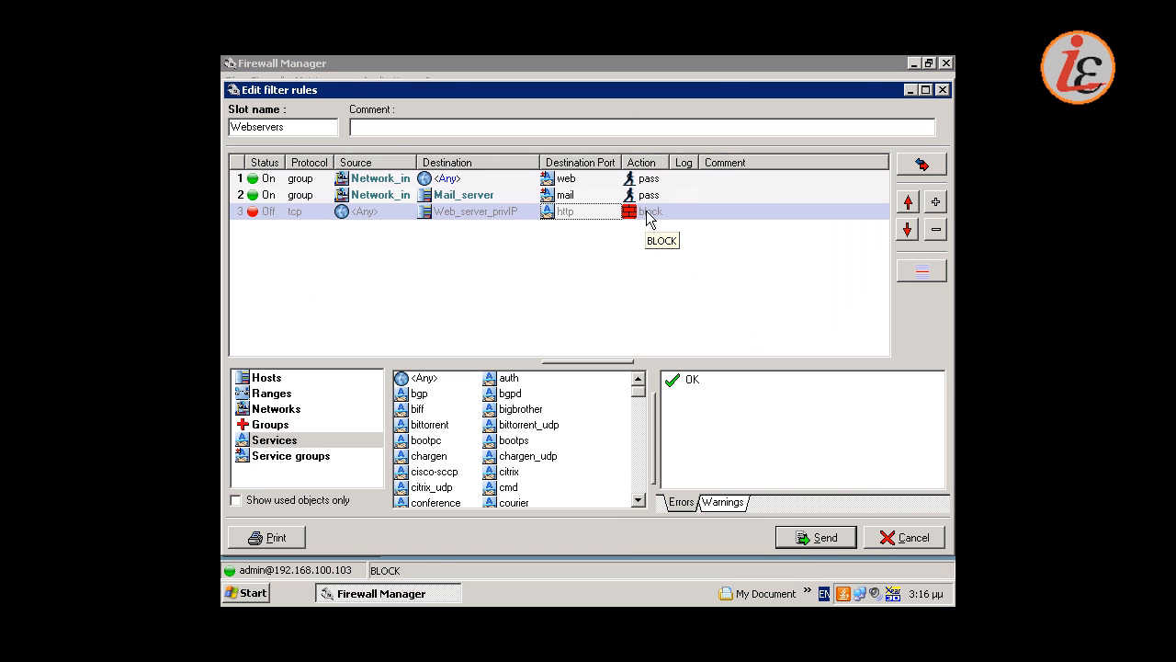
- Make rule 3 Pass with a TCP rate limit of 100 c/s and switch it on
double_click(643, 211)
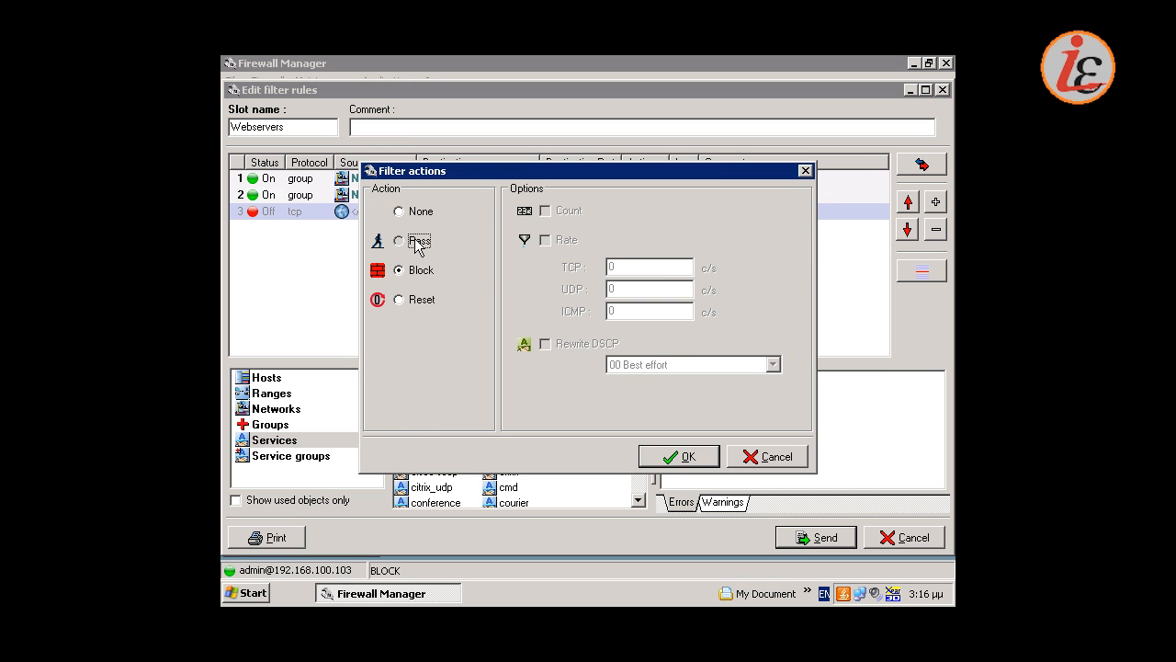
click(399, 239)
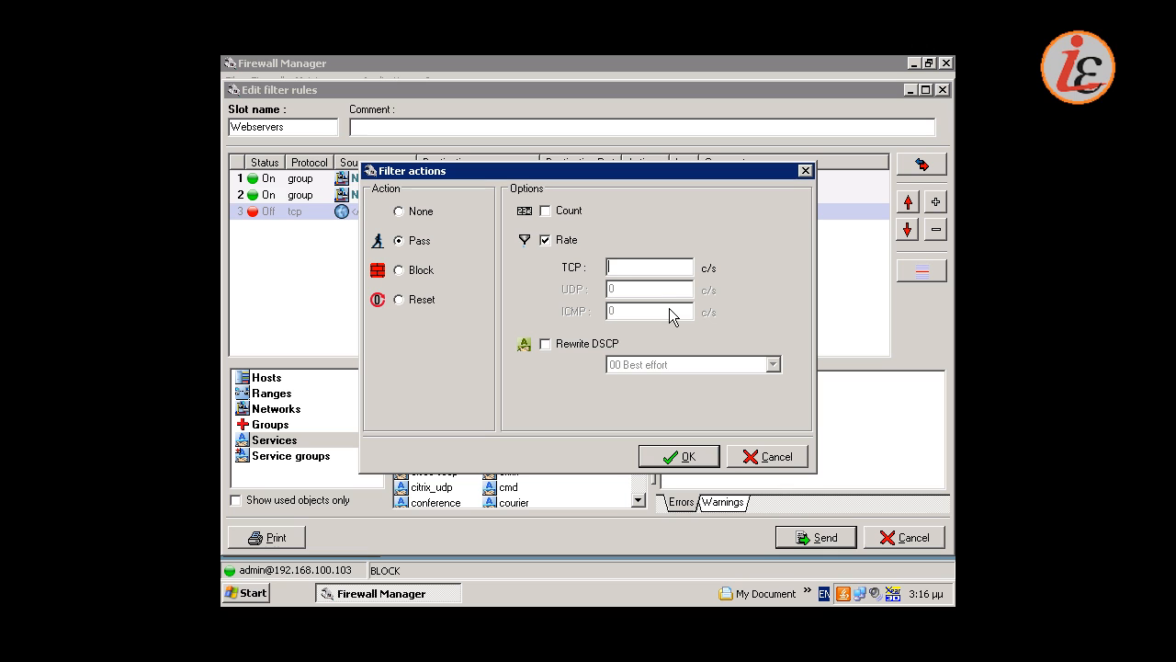
text(100)
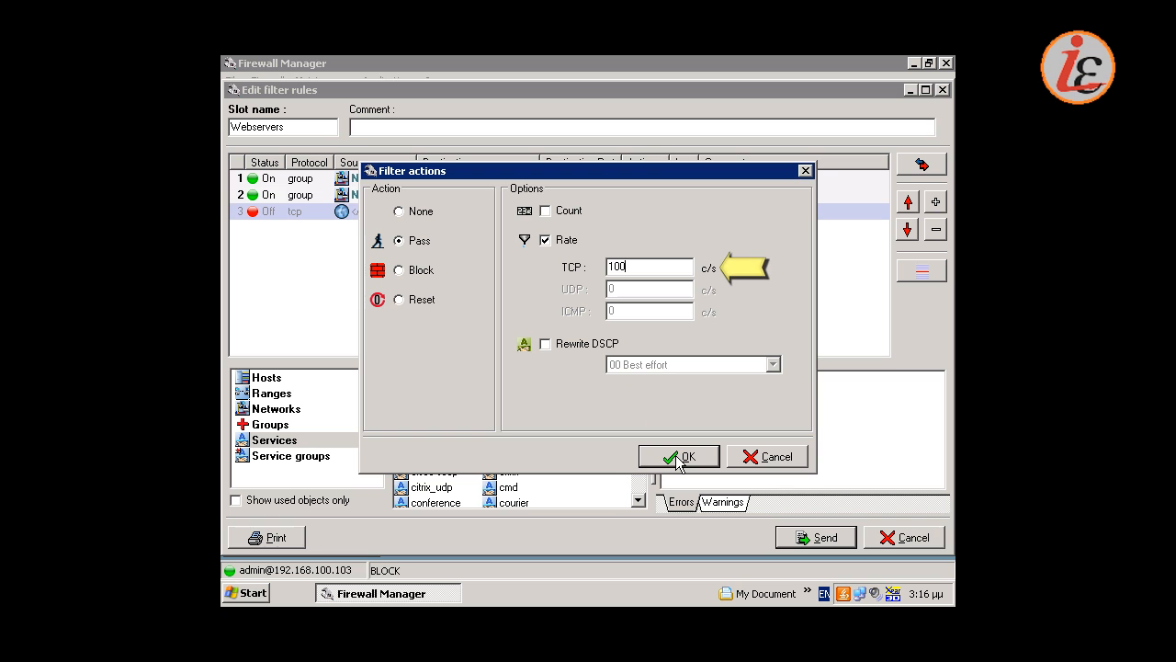
click(680, 456)
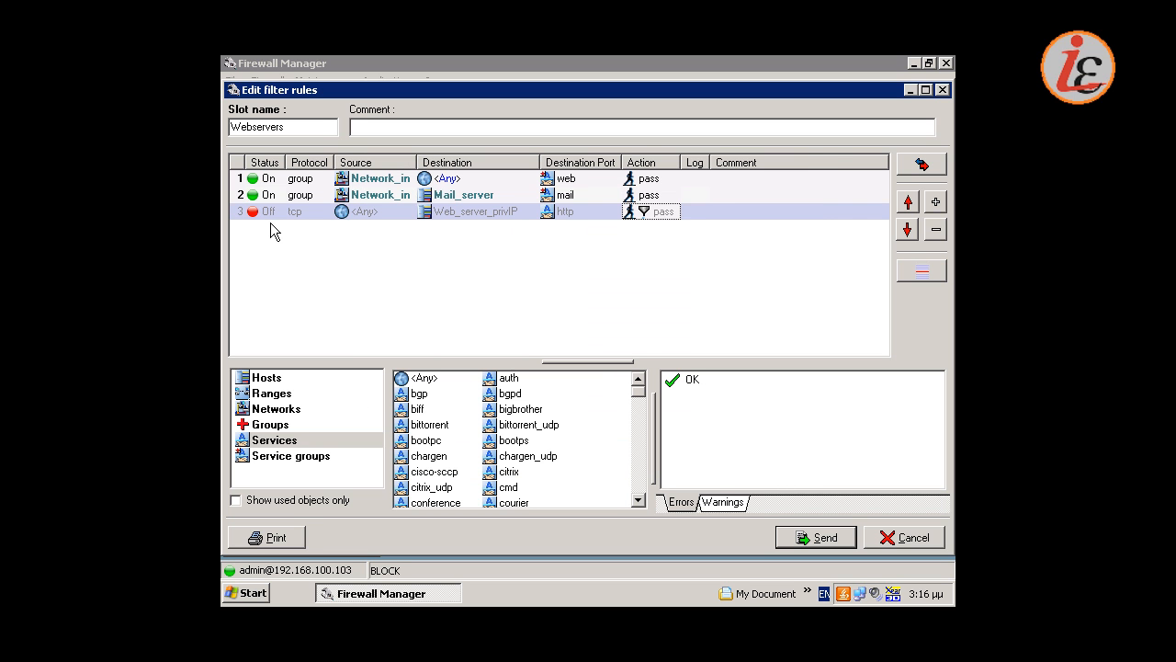
click(268, 209)
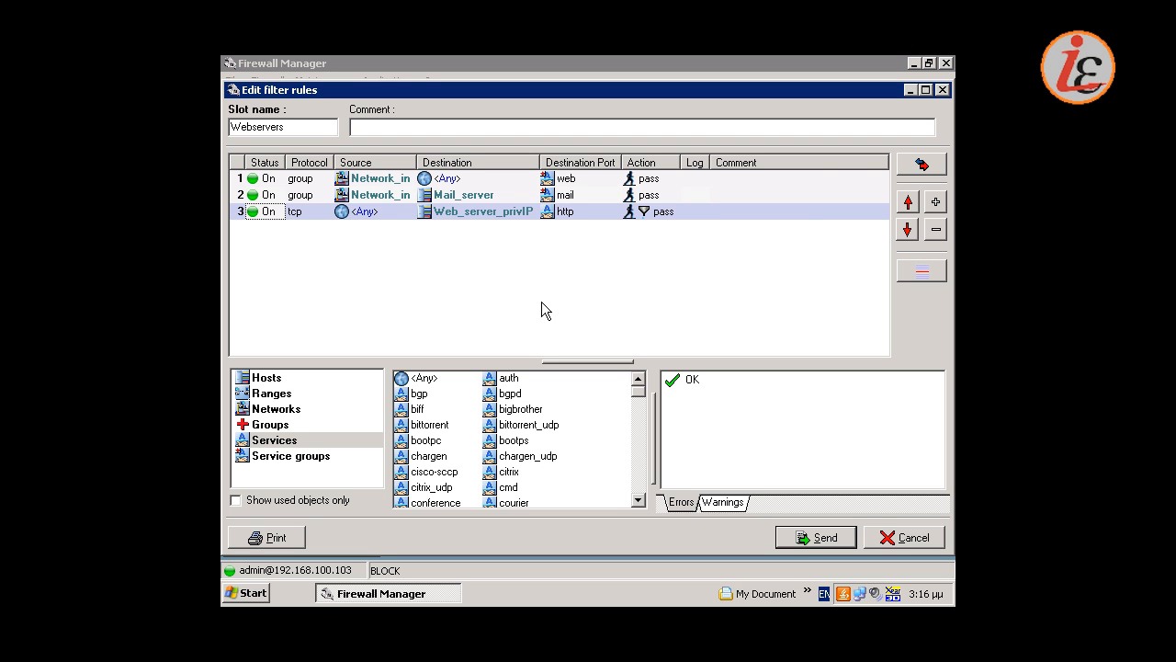
mouse_move(936, 202)
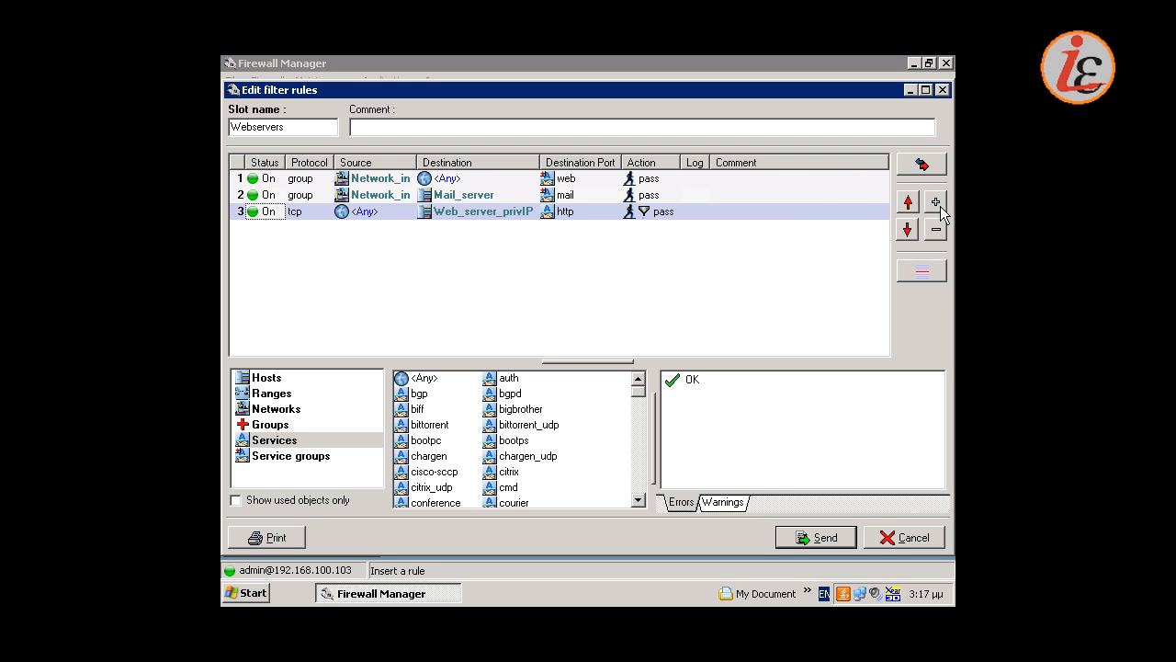
- Add an enabled final block-all rule and send the configuration to the firewall
click(935, 200)
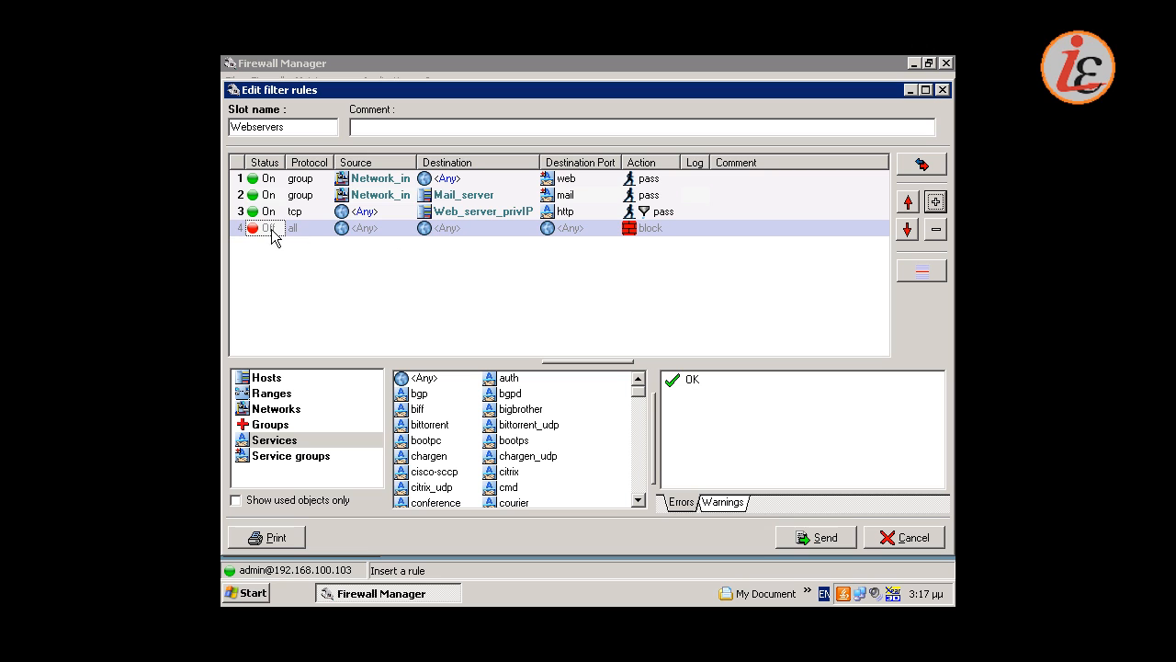
click(254, 228)
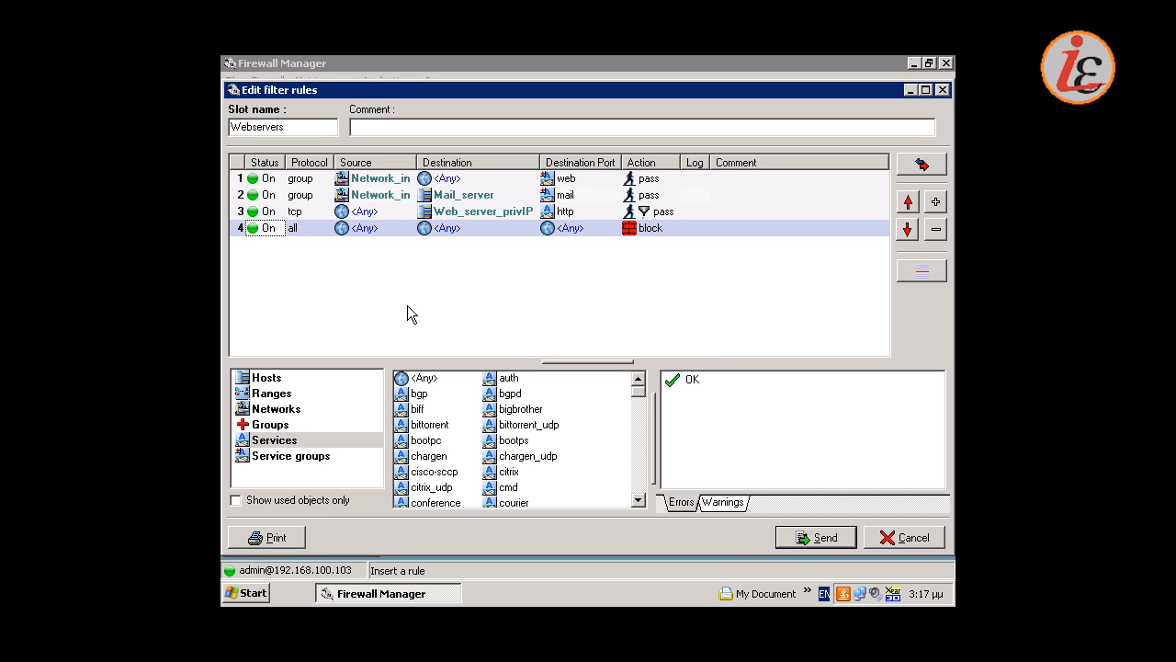
mouse_move(640, 419)
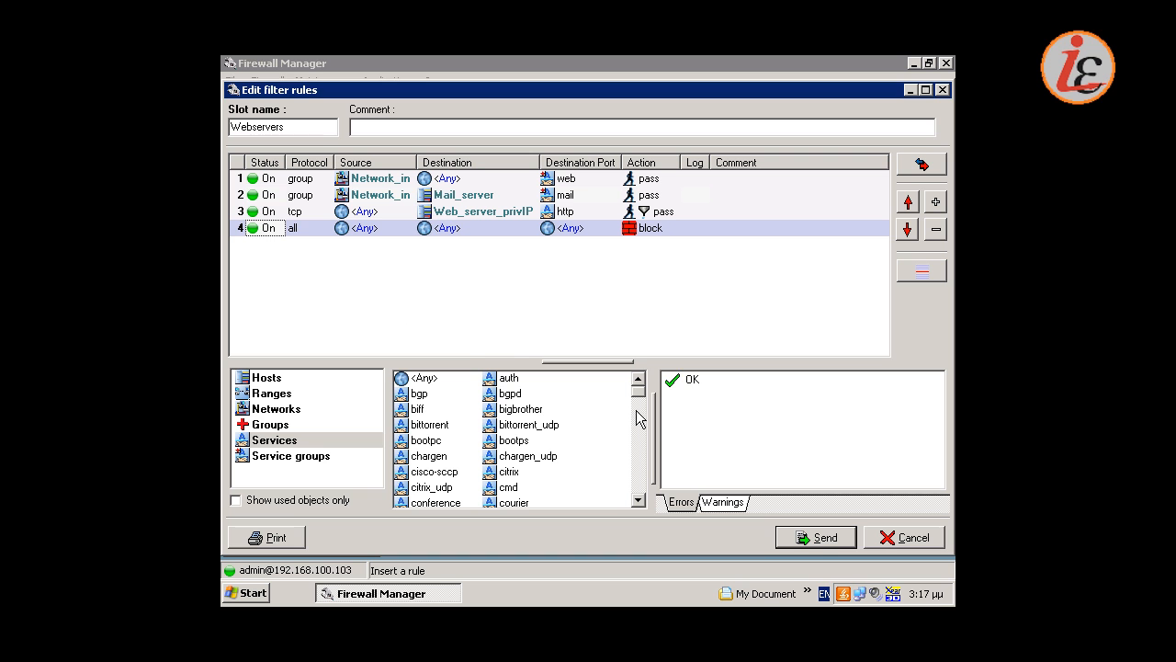
click(815, 537)
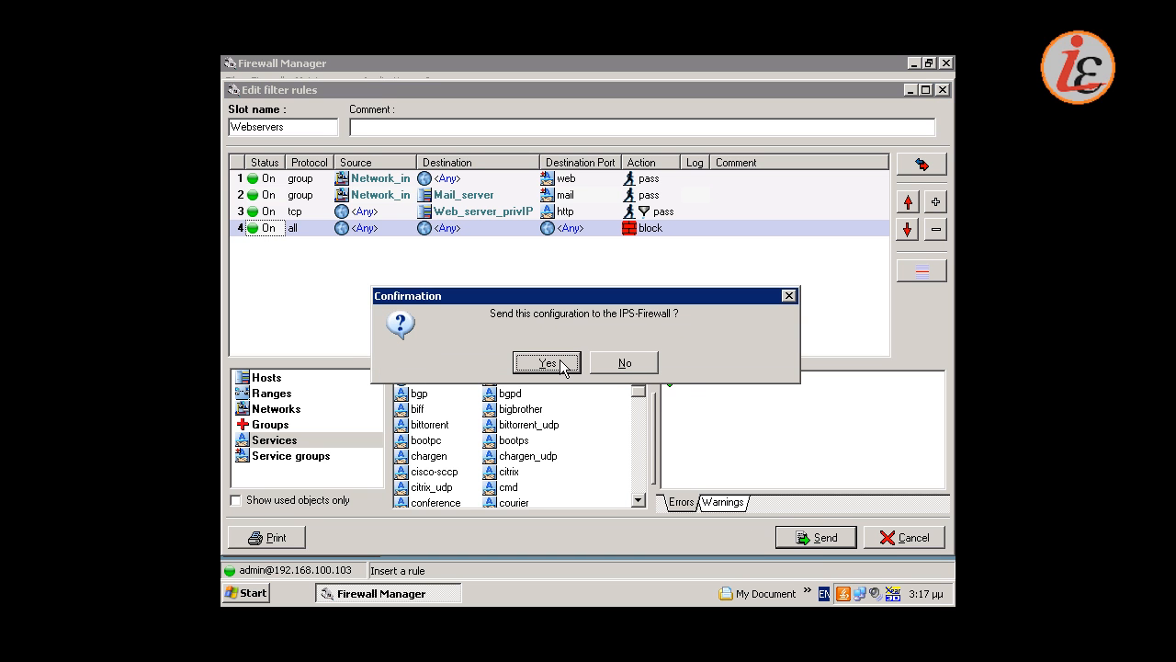
- Confirm sending the configuration and activate the 05-Webservers filter slot on the firewall
click(548, 362)
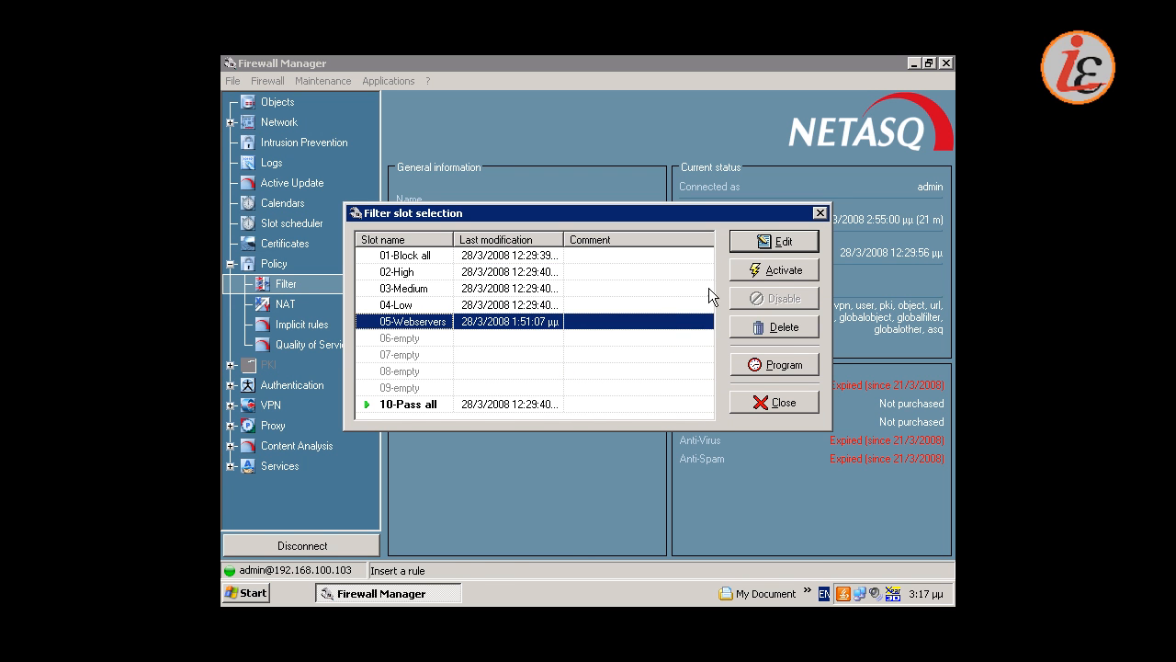
click(774, 268)
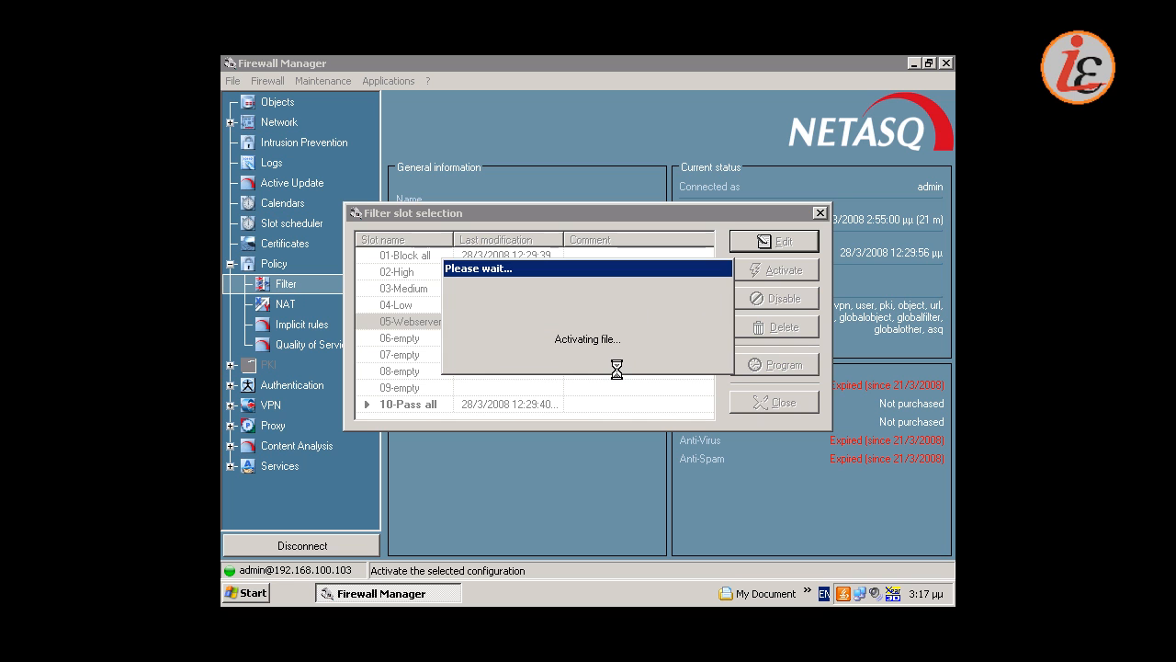